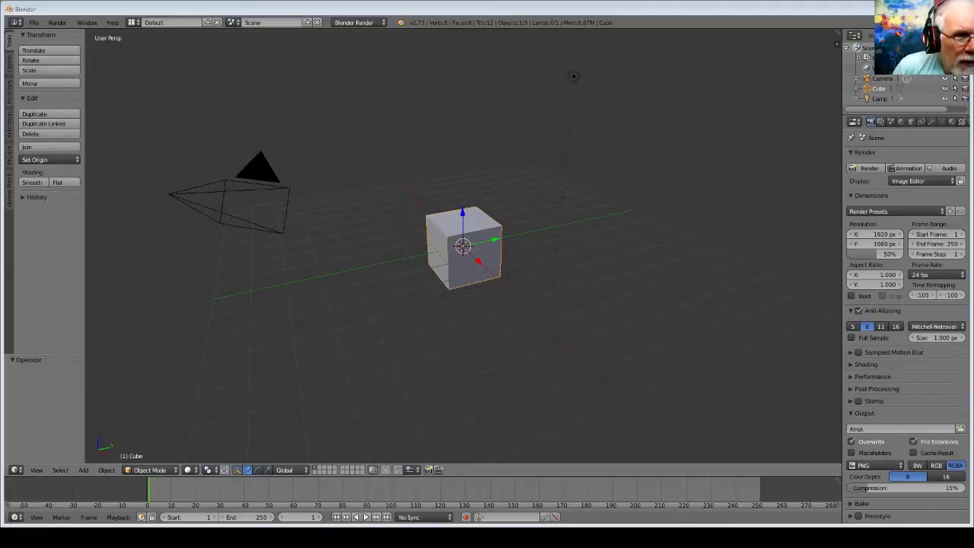
Step: Switch the render engine to Cycles and add a Suzanne monkey head mesh
{"action": "left_click", "coordinate": [354, 22]}
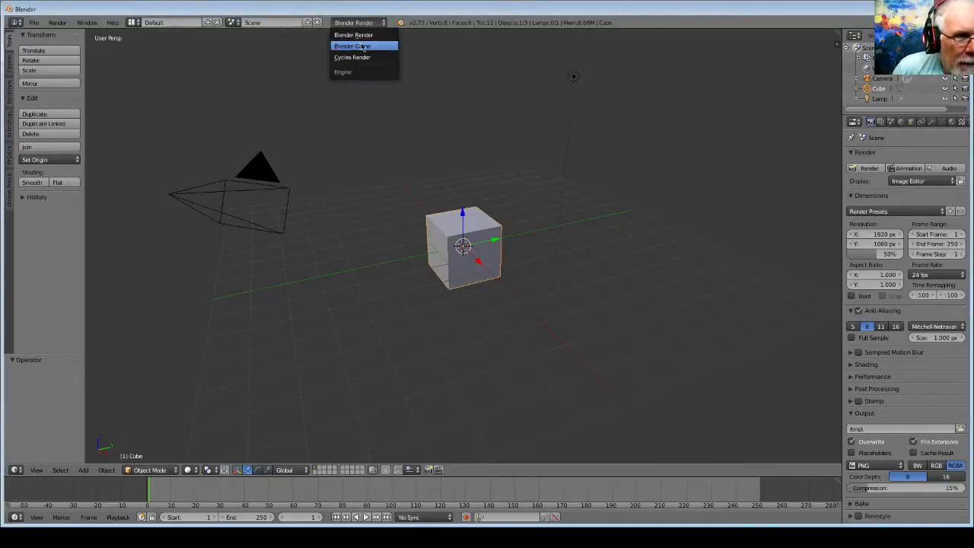
{"action": "mouse_move", "coordinate": [352, 57]}
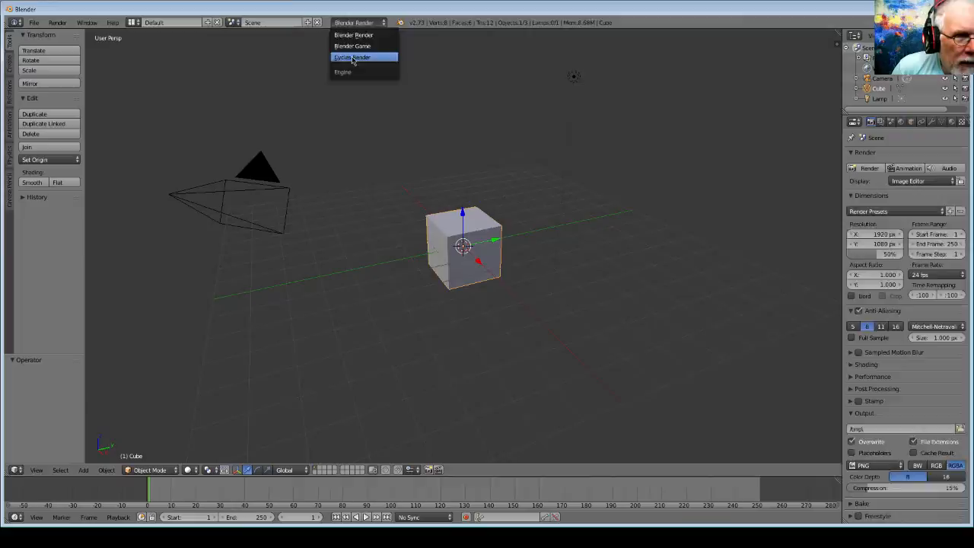
{"action": "left_click", "coordinate": [352, 57]}
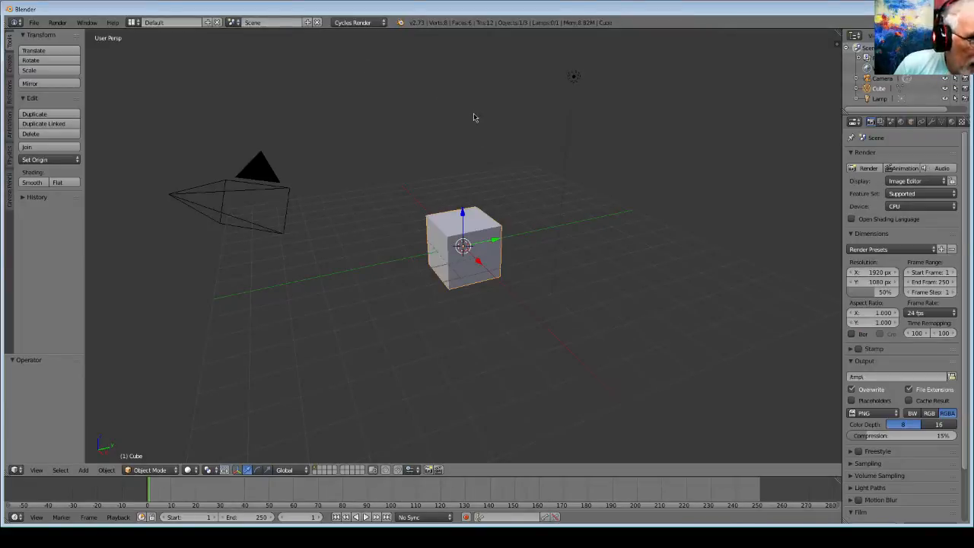
{"action": "mouse_move", "coordinate": [499, 282]}
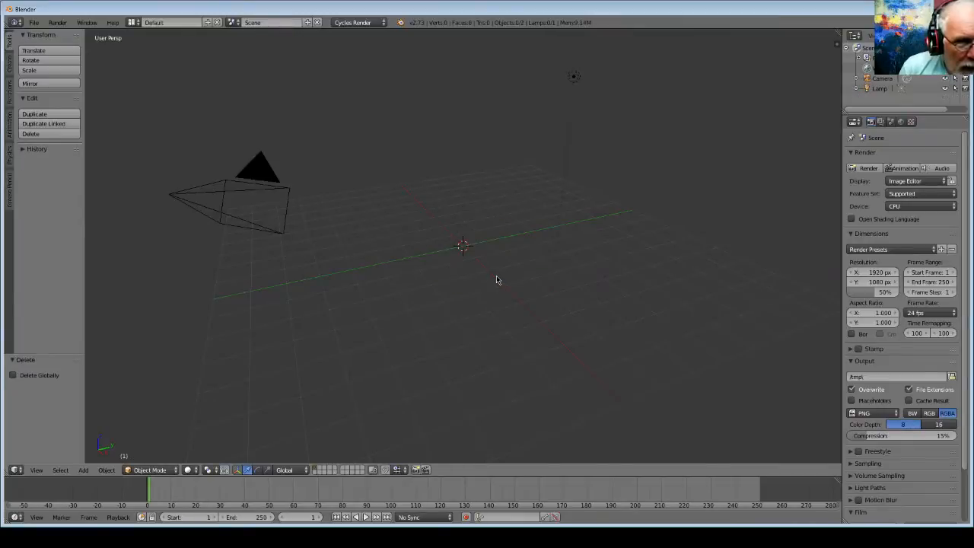
{"action": "left_click", "coordinate": [83, 469]}
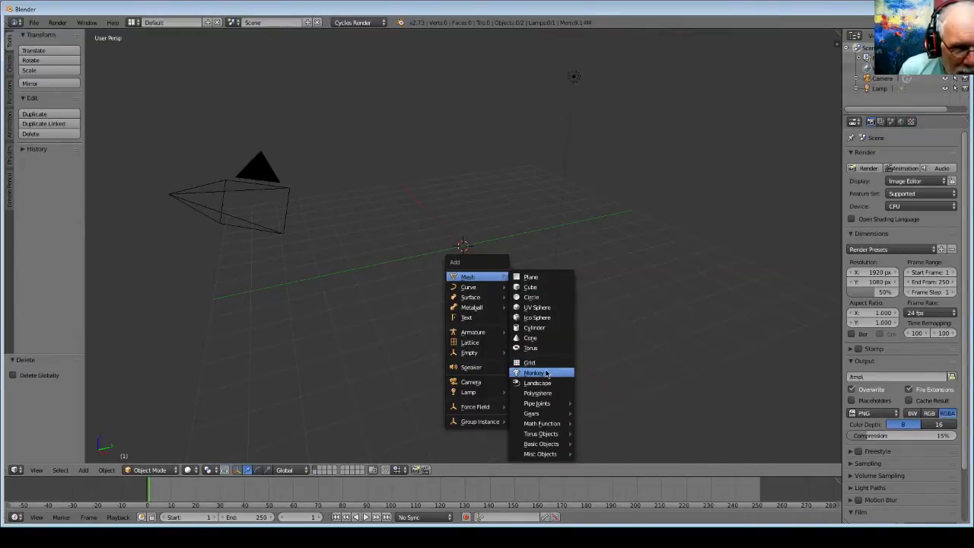
{"action": "left_click", "coordinate": [535, 372]}
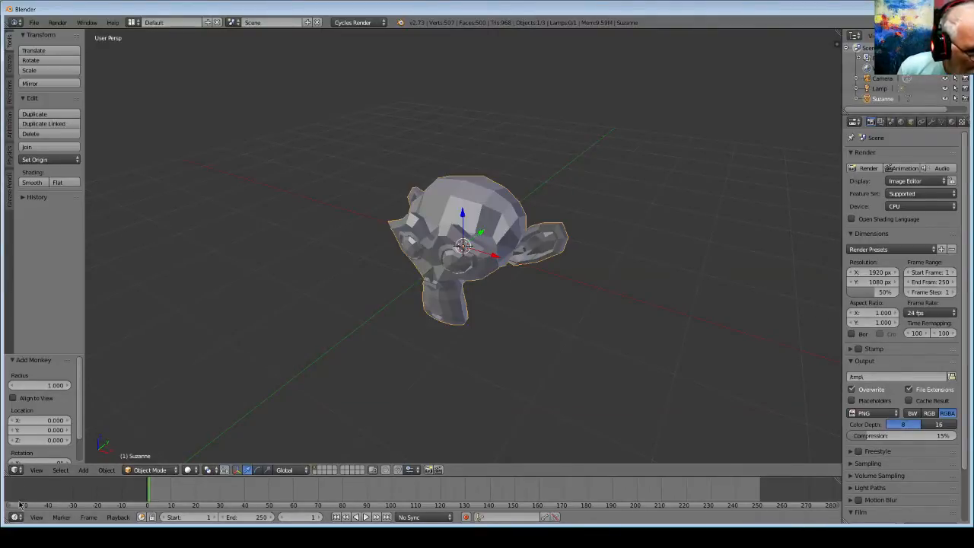
Step: Turn the timeline into taller Node and Image editors, and shade Suzanne smooth
{"action": "left_click", "coordinate": [15, 469]}
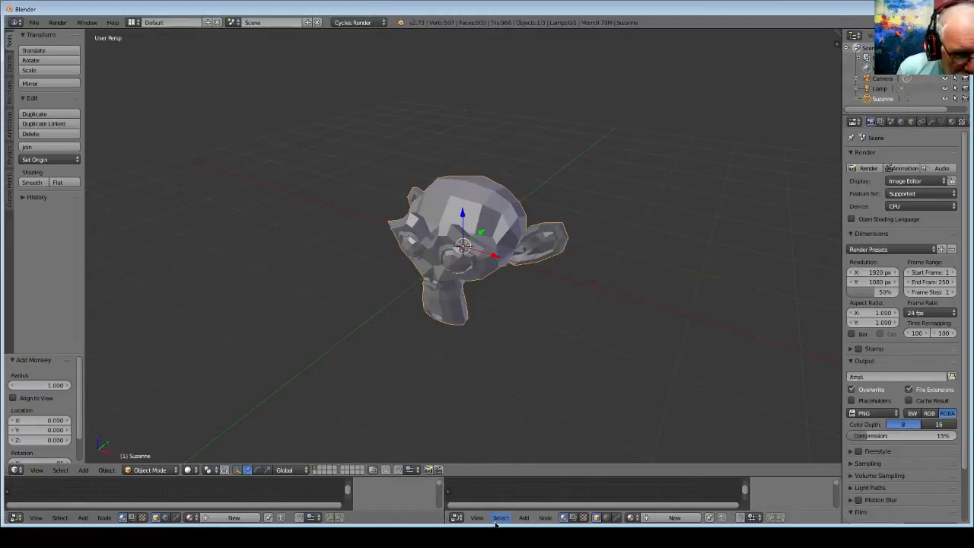
{"action": "left_click", "coordinate": [457, 518]}
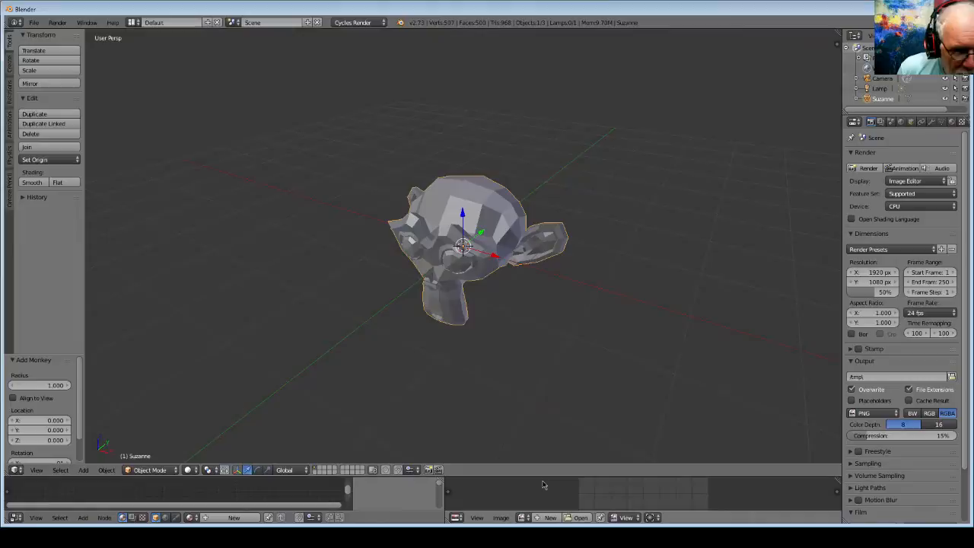
{"action": "left_click_drag", "start_coordinate": [522, 470], "coordinate": [522, 348]}
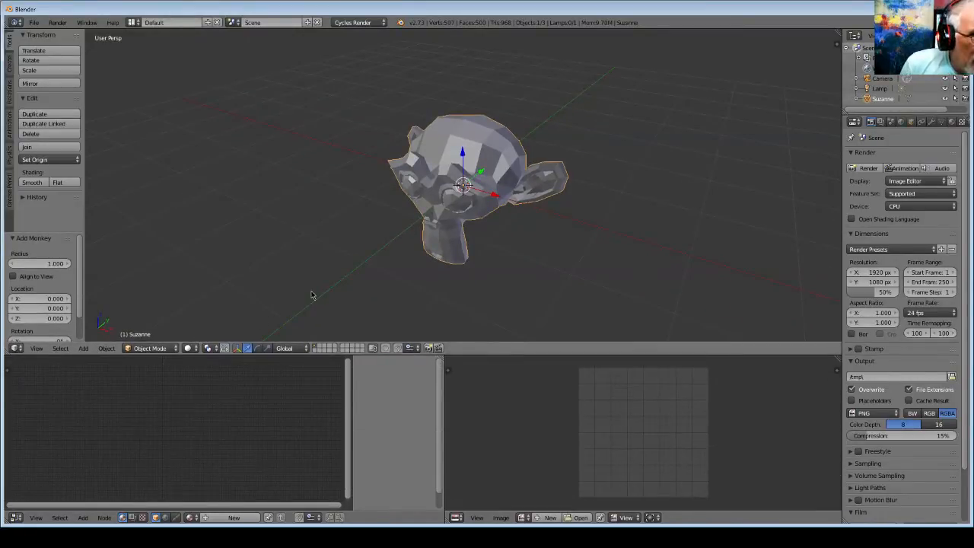
{"action": "left_click", "coordinate": [32, 182]}
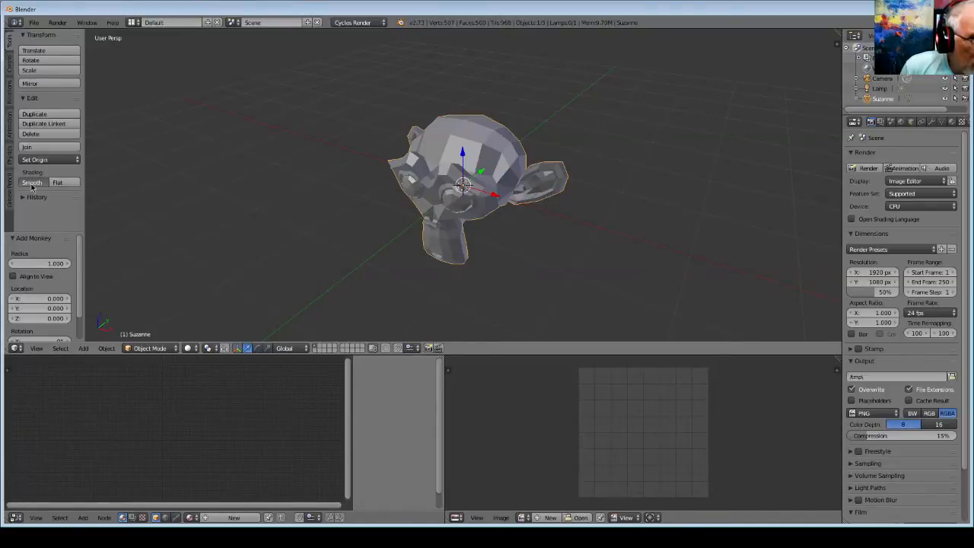
{"action": "left_click", "coordinate": [32, 182]}
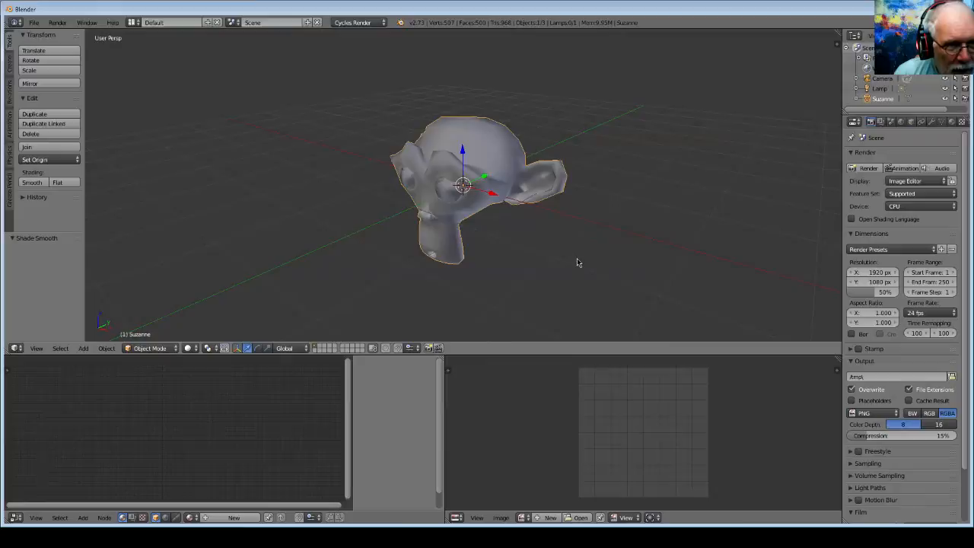
{"action": "mouse_move", "coordinate": [574, 266]}
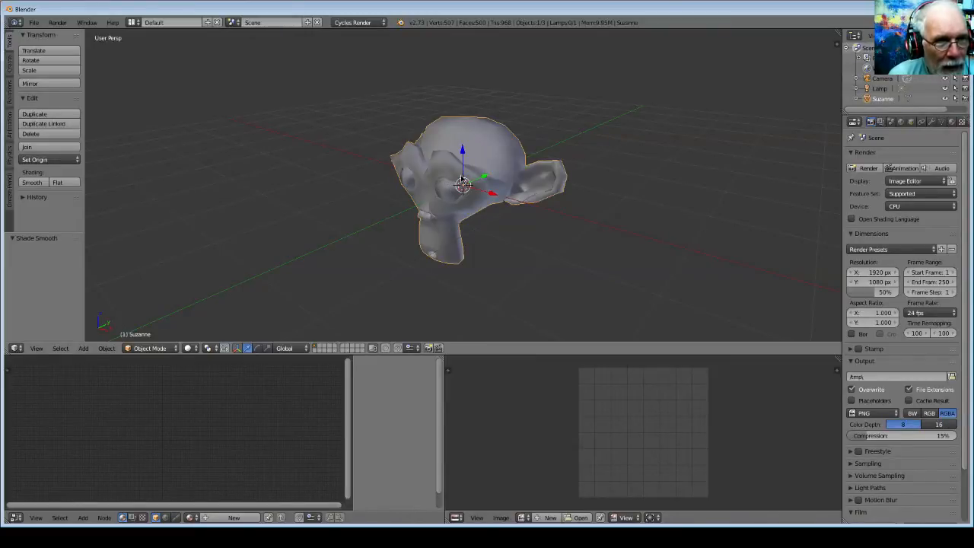
{"action": "mouse_move", "coordinate": [626, 242]}
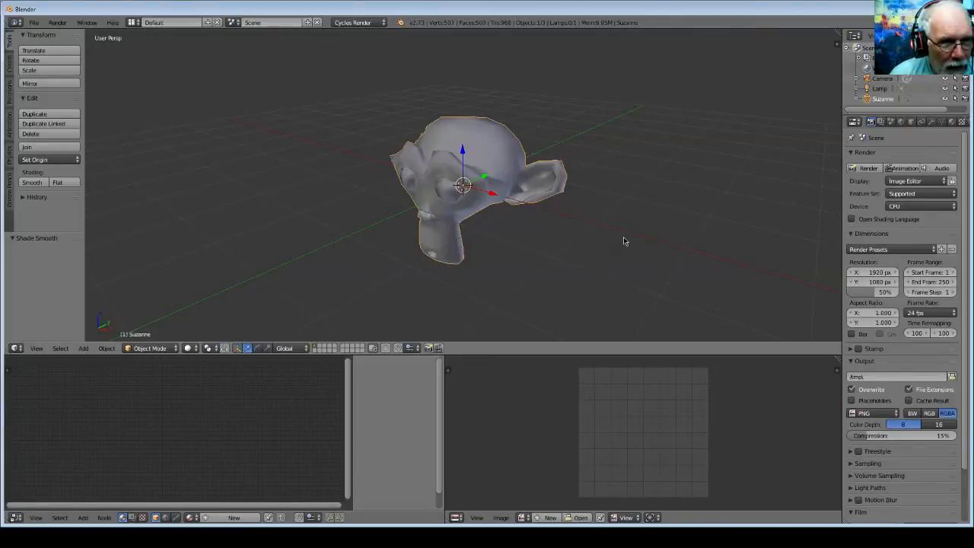
{"action": "mouse_move", "coordinate": [466, 382]}
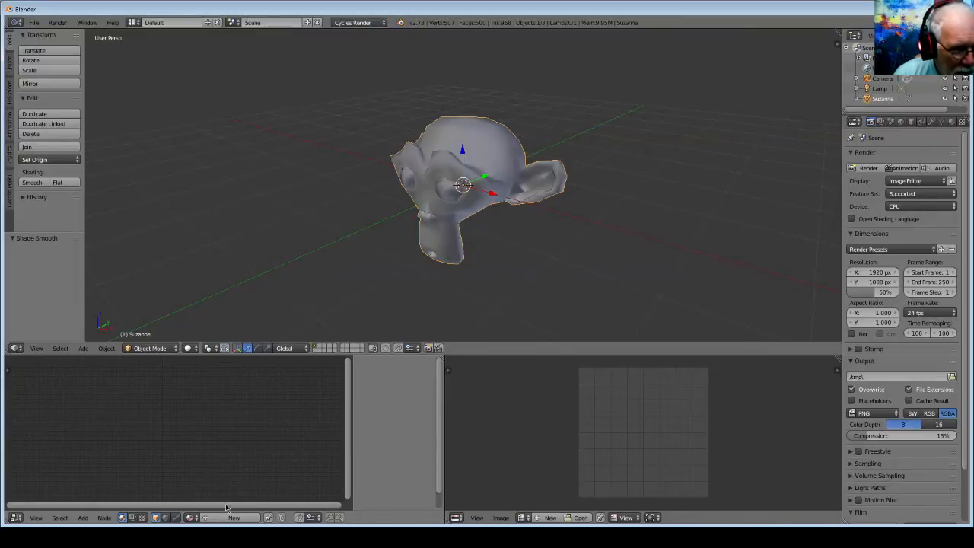
Step: Create a new material and place an Image Texture node left of Diffuse BSDF
{"action": "left_click", "coordinate": [234, 517]}
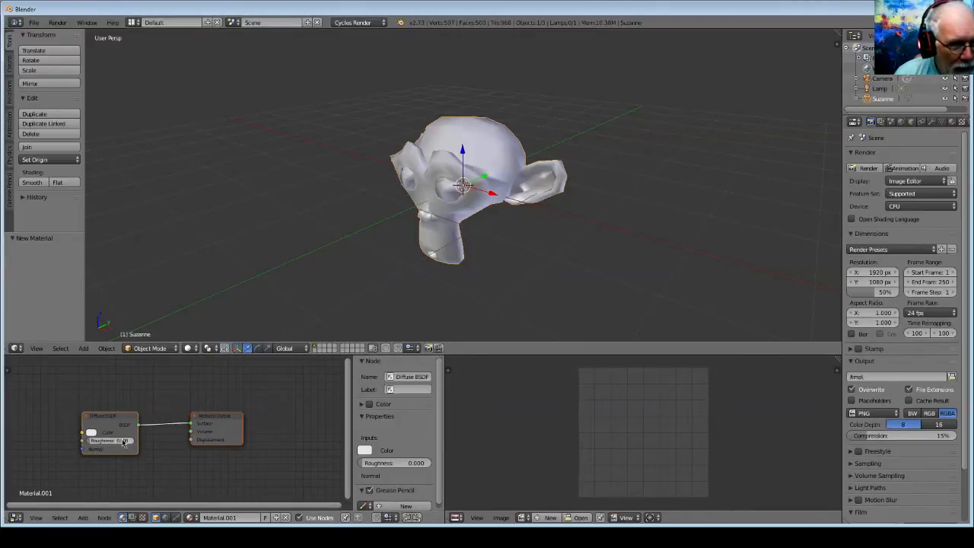
{"action": "left_click_drag", "start_coordinate": [217, 426], "coordinate": [259, 426]}
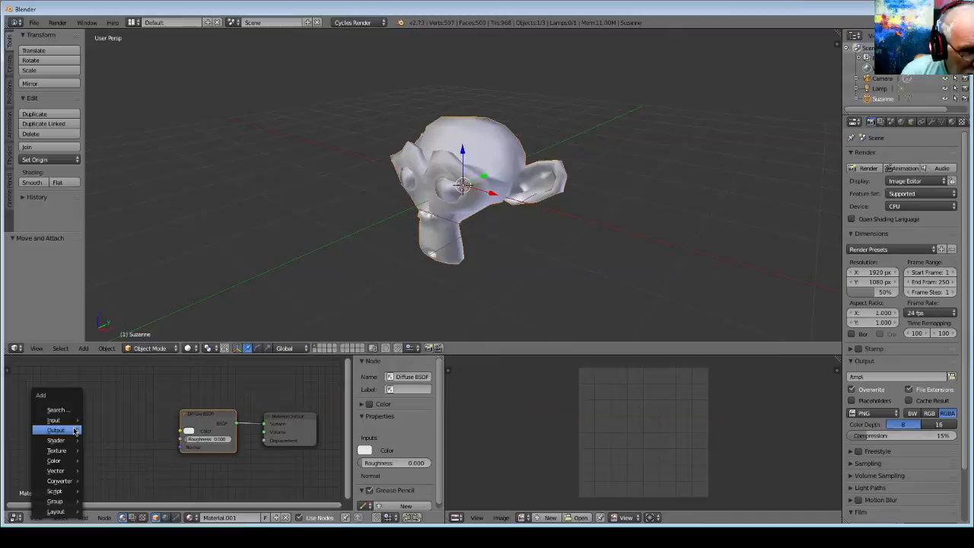
{"action": "mouse_move", "coordinate": [56, 450]}
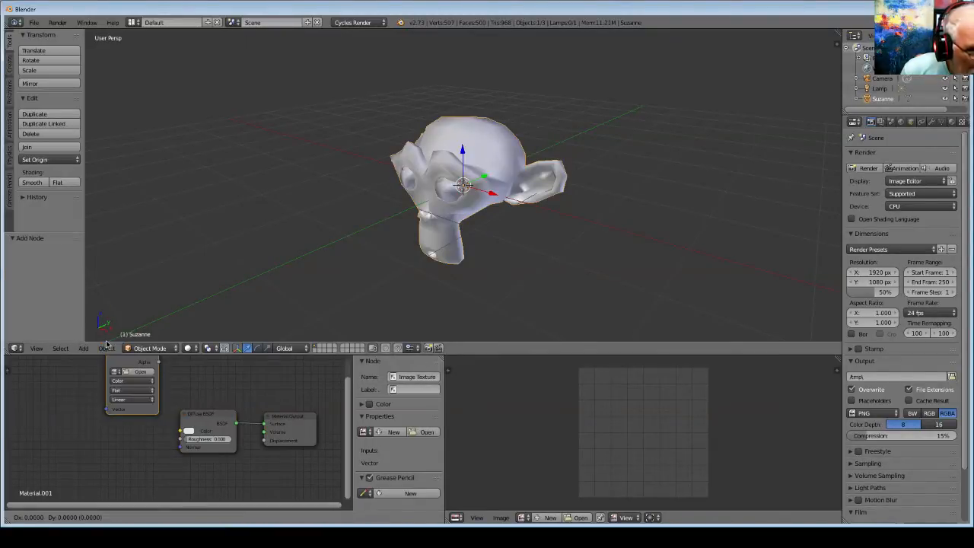
{"action": "left_click_drag", "start_coordinate": [133, 384], "coordinate": [106, 426]}
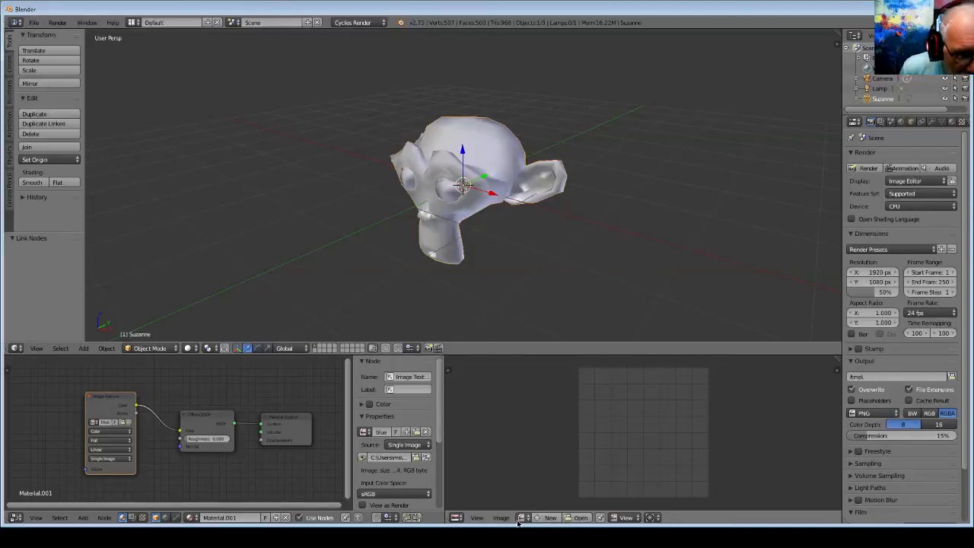
Step: Load the blue texture image into the Image Editor, then show the interaction mode list
{"action": "left_click", "coordinate": [550, 517]}
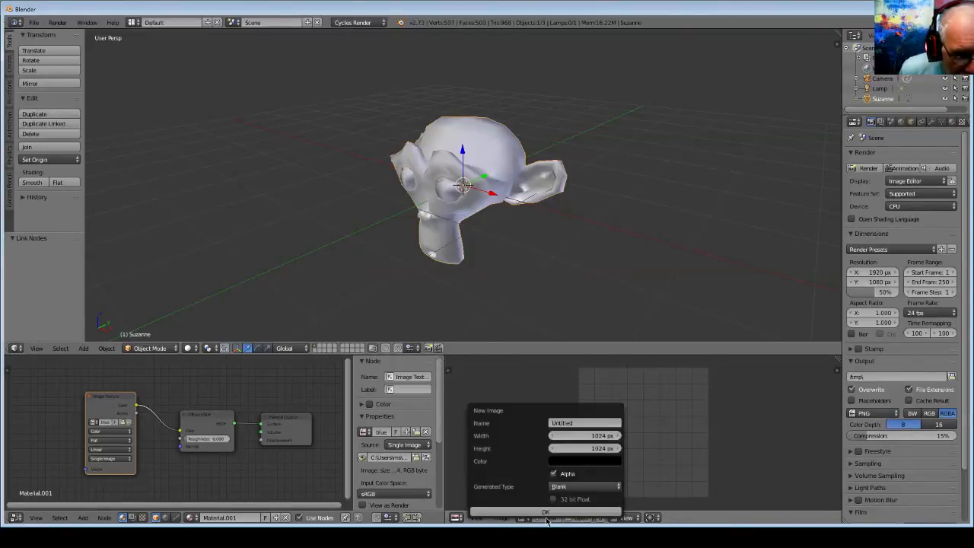
{"action": "left_click", "coordinate": [545, 511]}
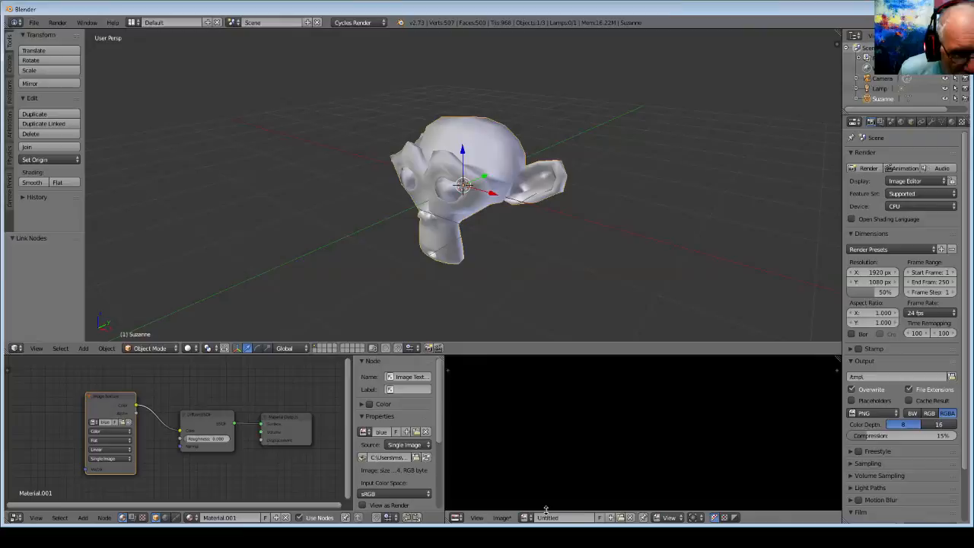
{"action": "left_click", "coordinate": [501, 517]}
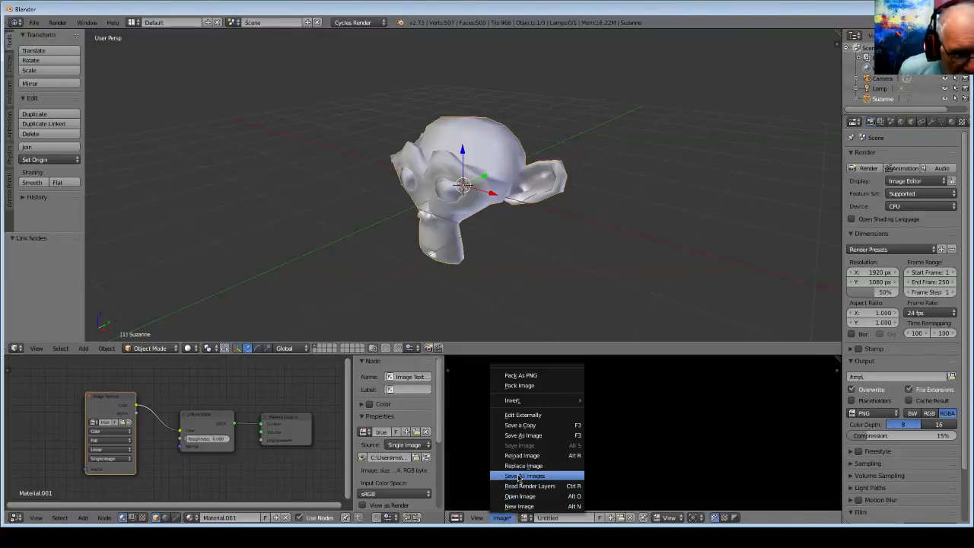
{"action": "mouse_move", "coordinate": [521, 455]}
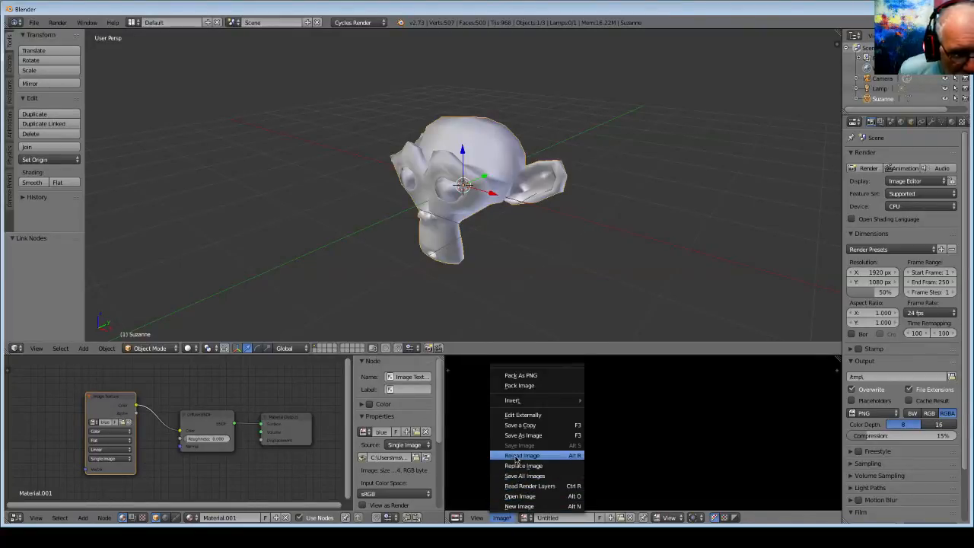
{"action": "mouse_move", "coordinate": [525, 486]}
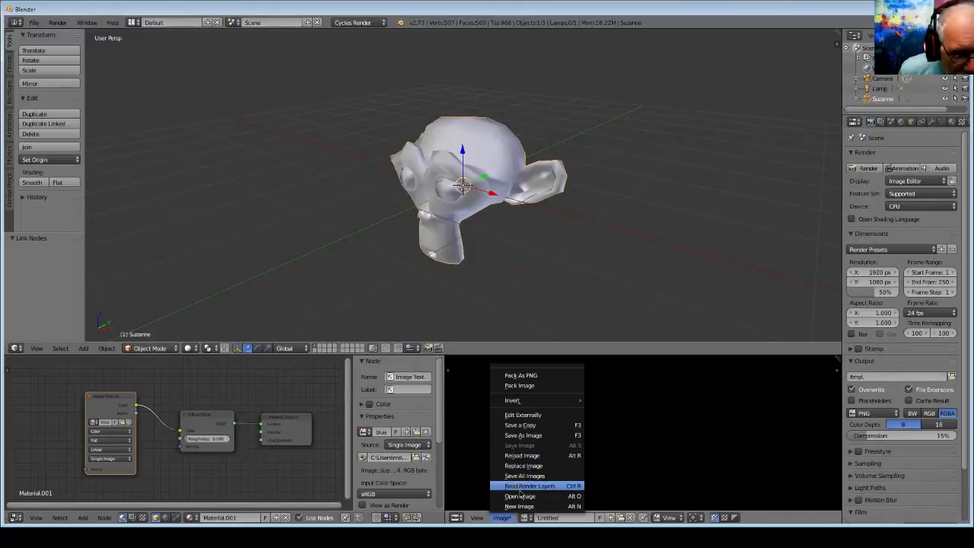
{"action": "left_click", "coordinate": [520, 496]}
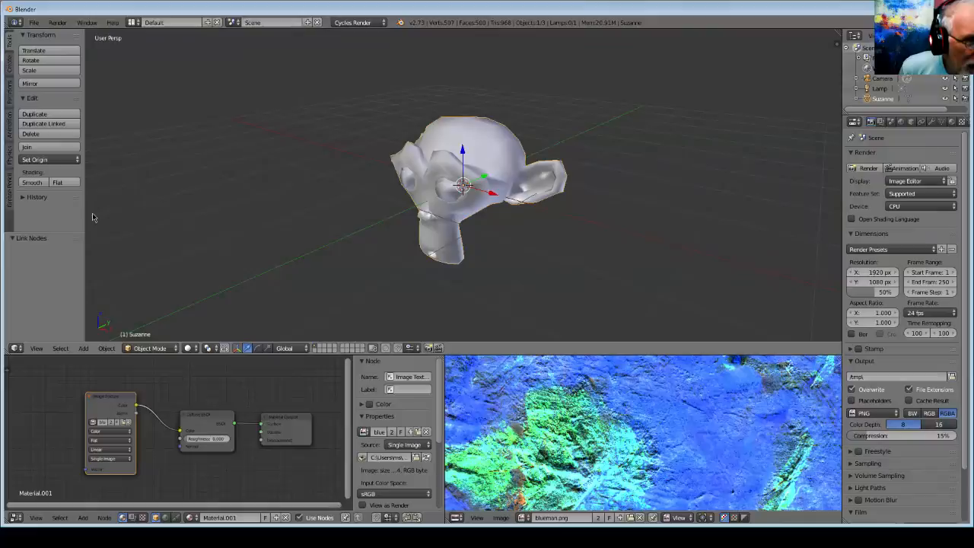
{"action": "left_click", "coordinate": [149, 348]}
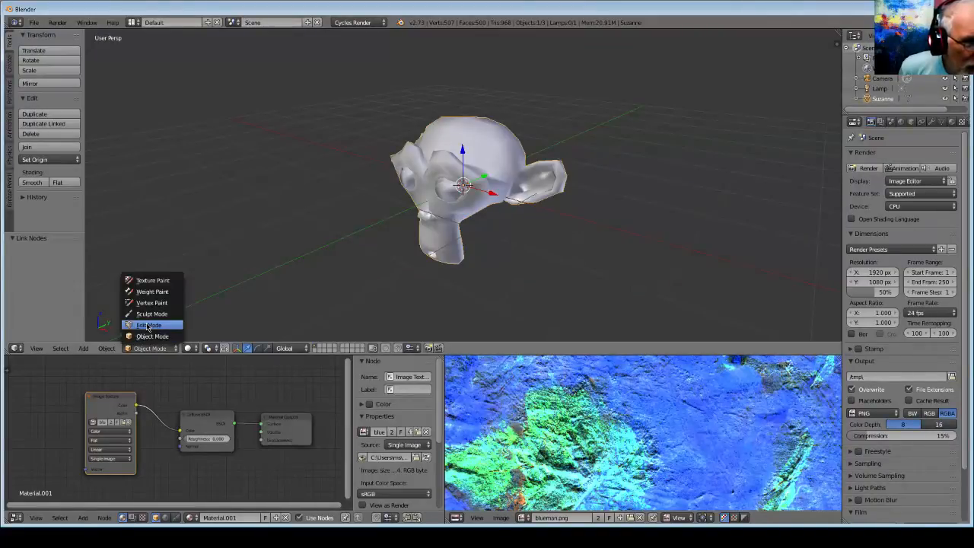
Step: Enter Edit Mode and unwrap Suzanne with Smart UV Project over the blue image
{"action": "left_click", "coordinate": [149, 325]}
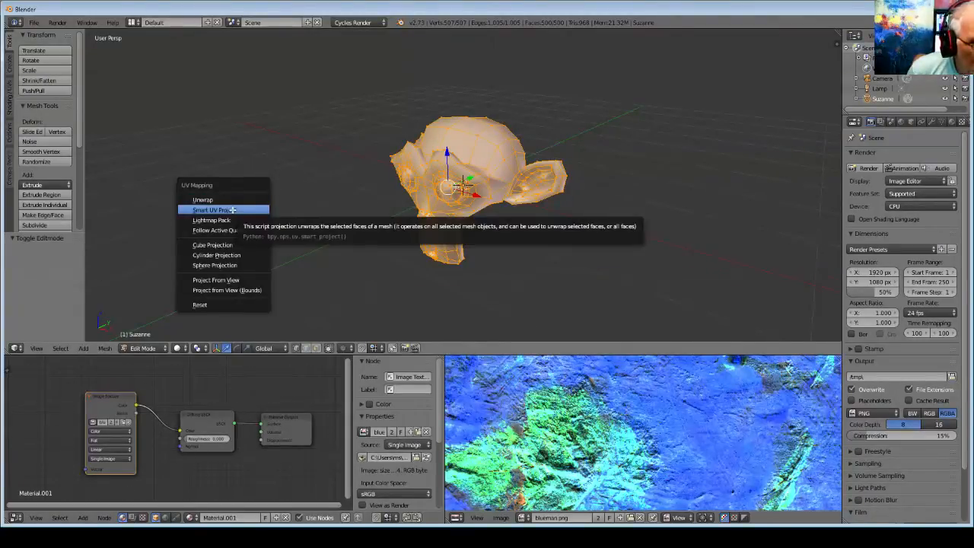
{"action": "left_click", "coordinate": [216, 209]}
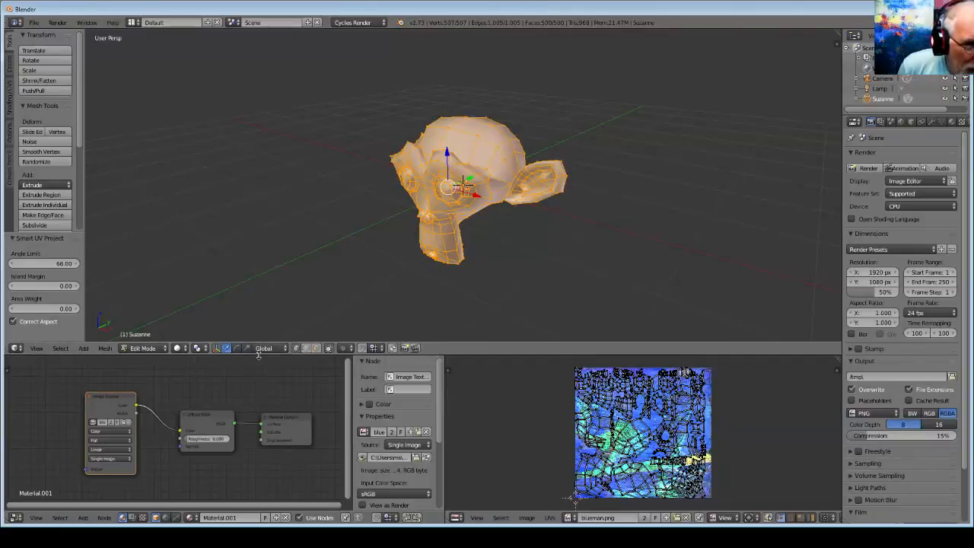
{"action": "left_click", "coordinate": [143, 348]}
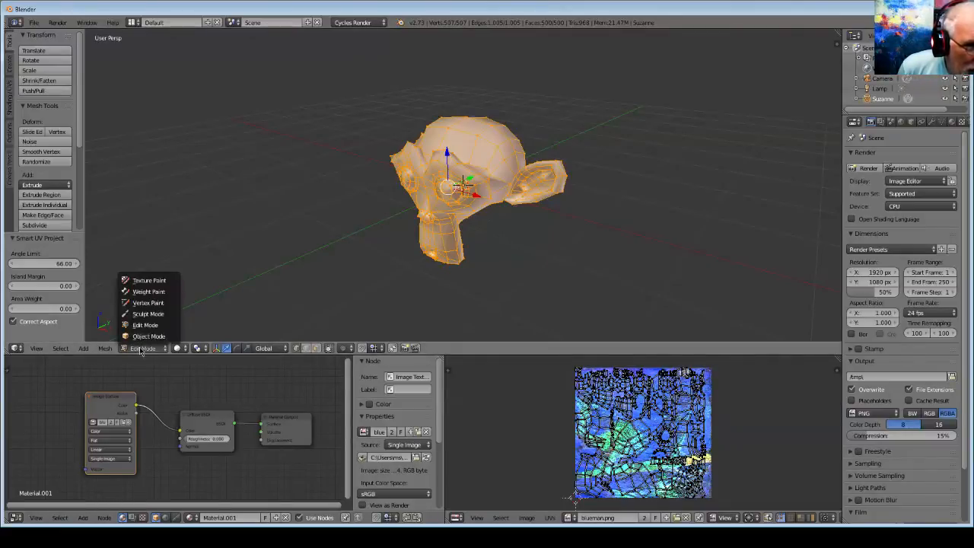
{"action": "mouse_move", "coordinate": [145, 324]}
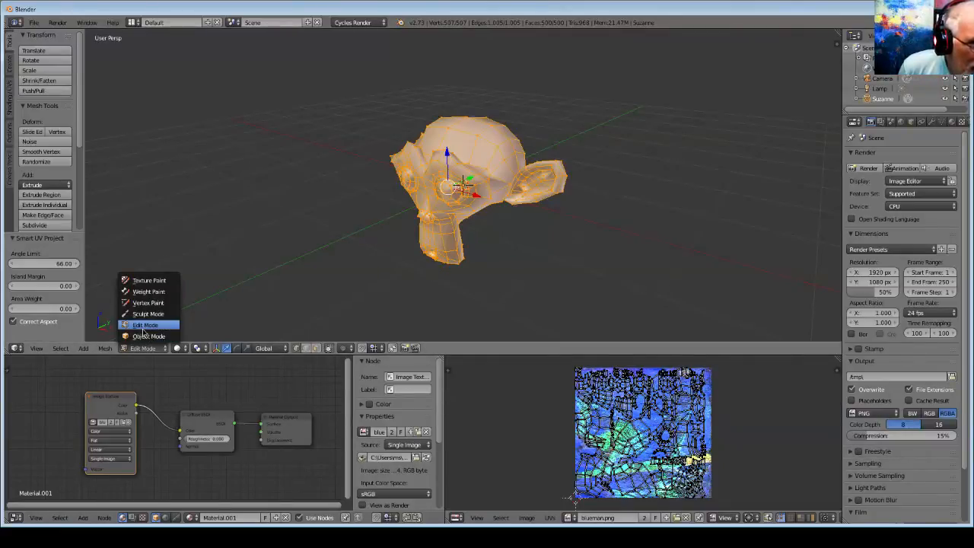
Step: Enter Texture Paint mode and zoom in on the rock-textured Suzanne
{"action": "left_click", "coordinate": [149, 280]}
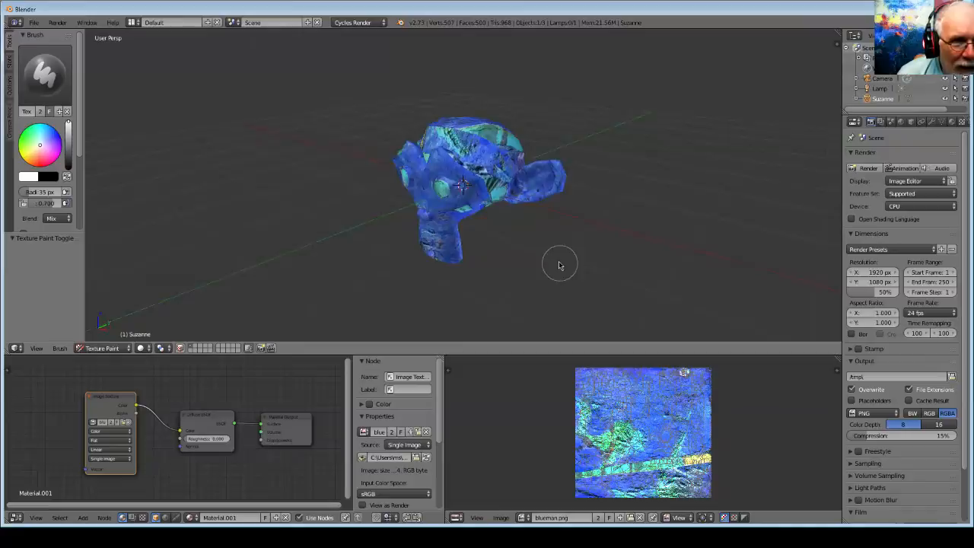
{"action": "left_click_drag", "start_coordinate": [559, 264], "coordinate": [506, 274]}
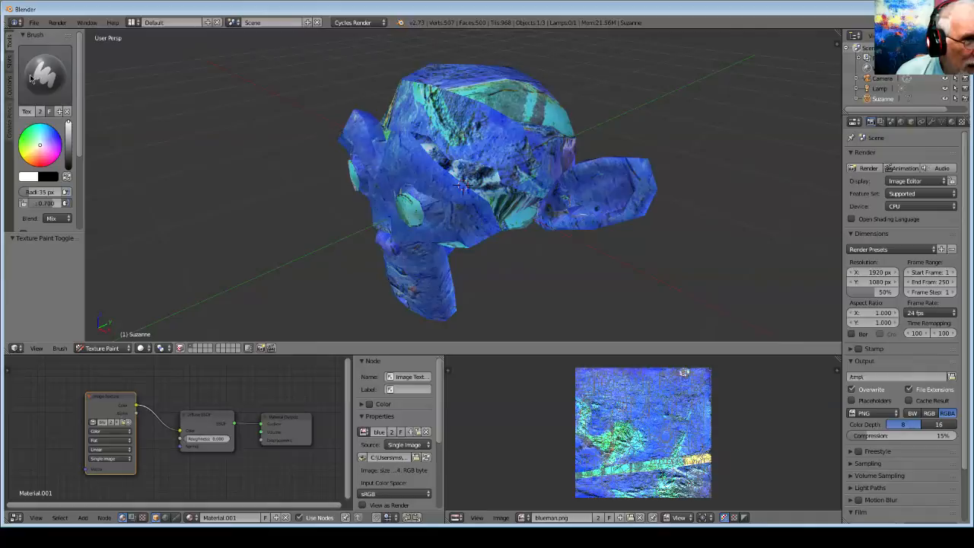
Step: Pick the Clone brush and paint over seams on Suzanne's back and head
{"action": "left_click", "coordinate": [43, 73]}
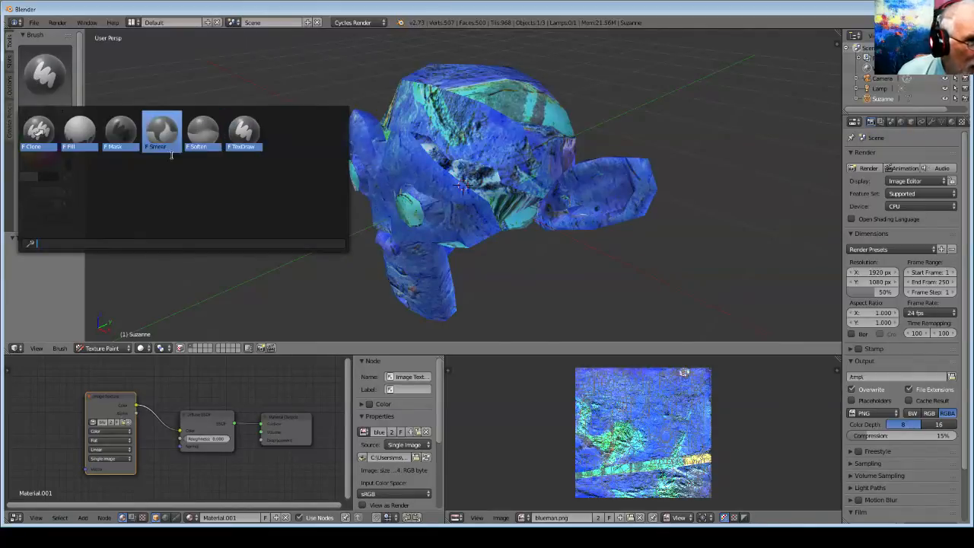
{"action": "left_click", "coordinate": [38, 131]}
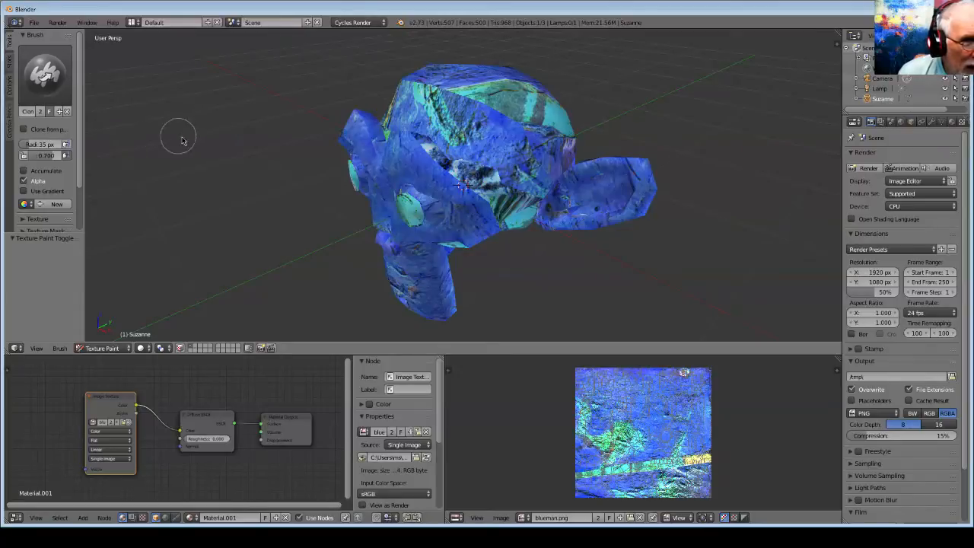
{"action": "mouse_move", "coordinate": [205, 160]}
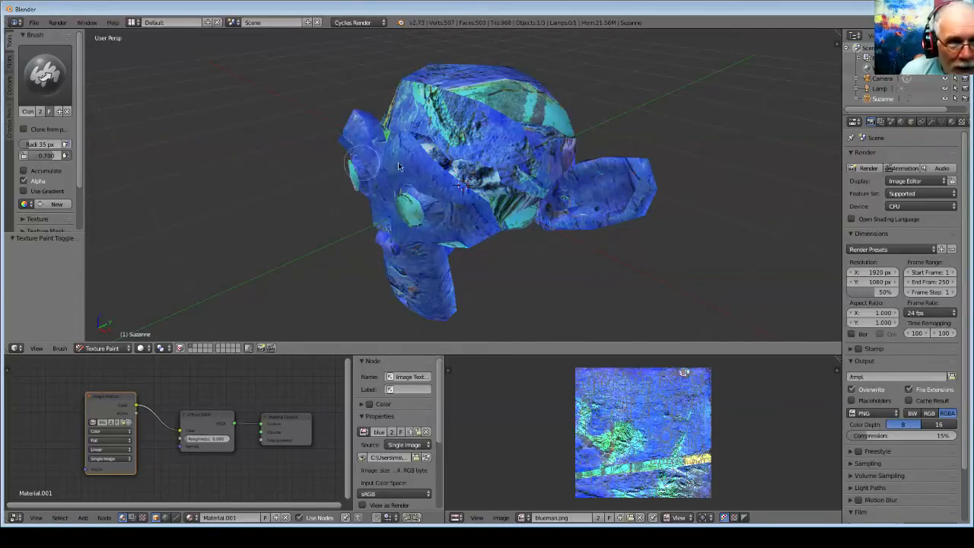
{"action": "mouse_move", "coordinate": [514, 133]}
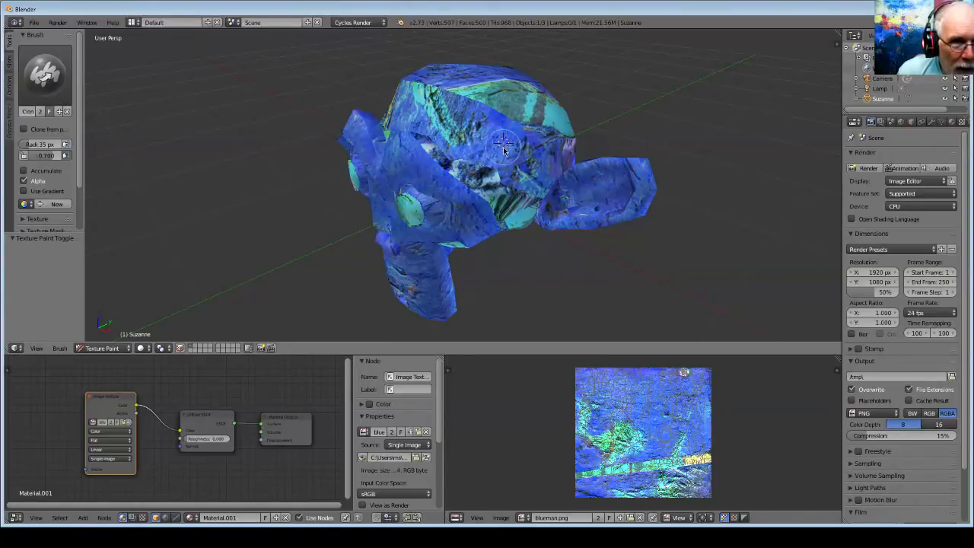
{"action": "mouse_move", "coordinate": [419, 145]}
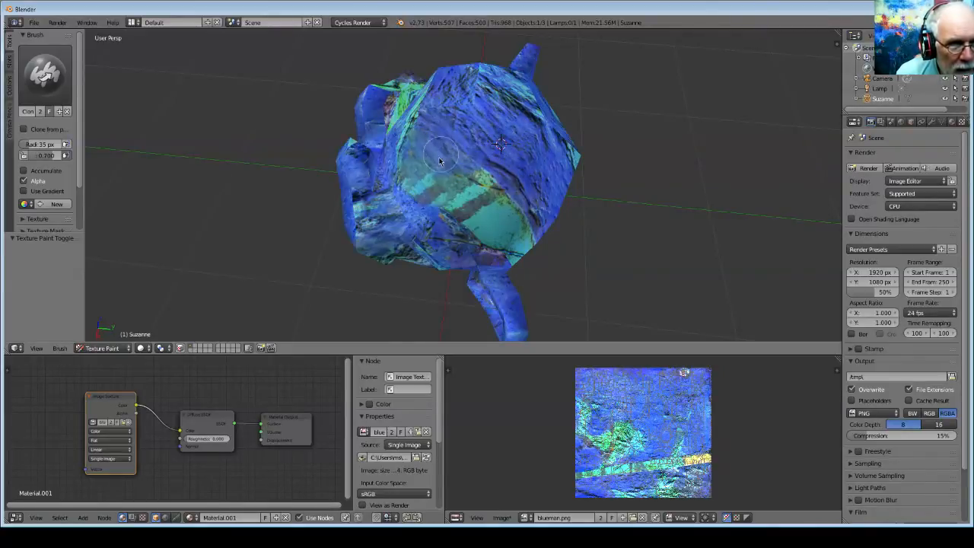
{"action": "left_click_drag", "start_coordinate": [442, 160], "coordinate": [525, 221]}
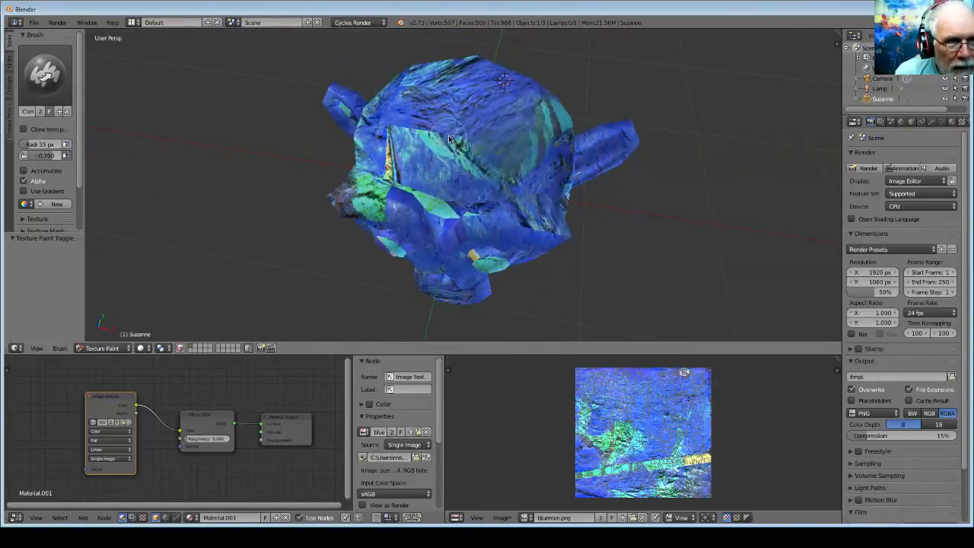
{"action": "left_click_drag", "start_coordinate": [449, 144], "coordinate": [422, 145]}
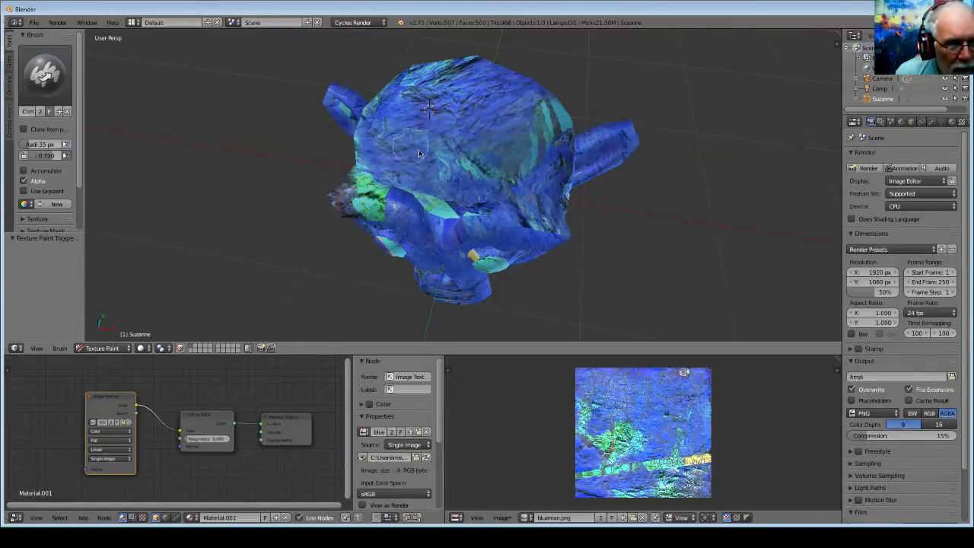
{"action": "left_click_drag", "start_coordinate": [418, 153], "coordinate": [472, 194]}
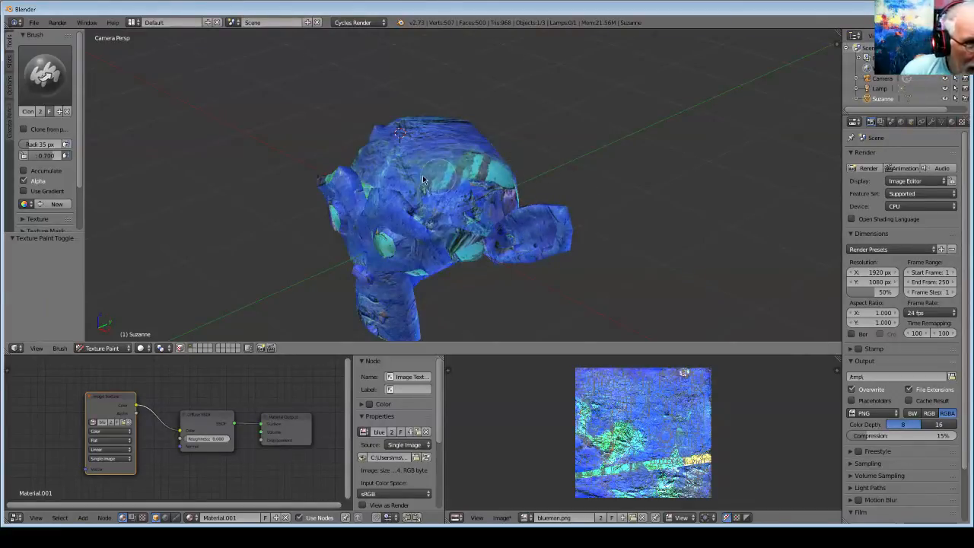
{"action": "mouse_move", "coordinate": [221, 143]}
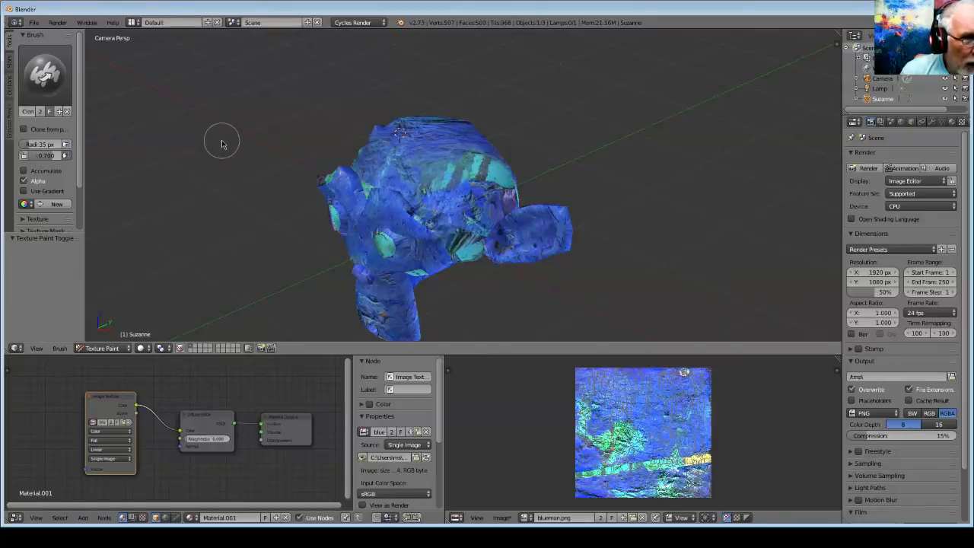
{"action": "mouse_move", "coordinate": [6, 65]}
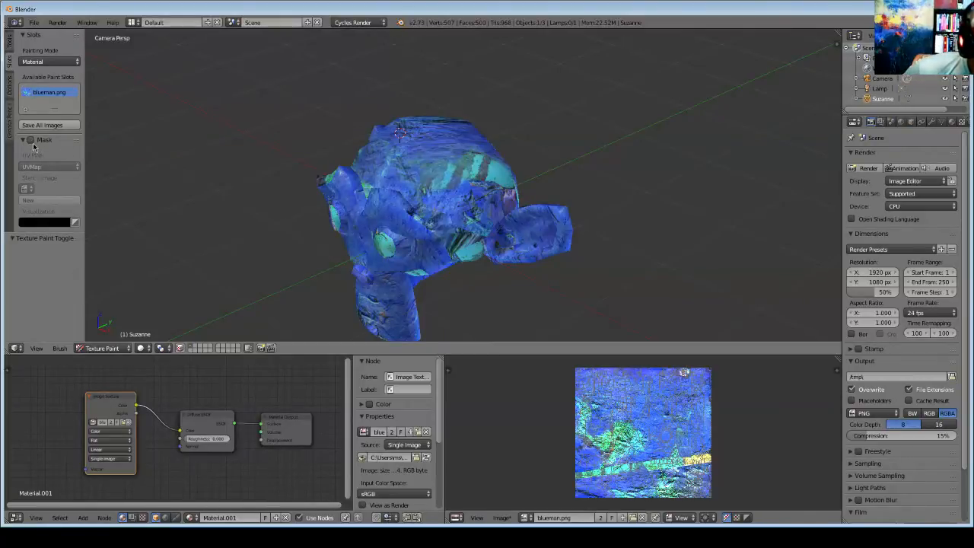
{"action": "mouse_move", "coordinate": [42, 125]}
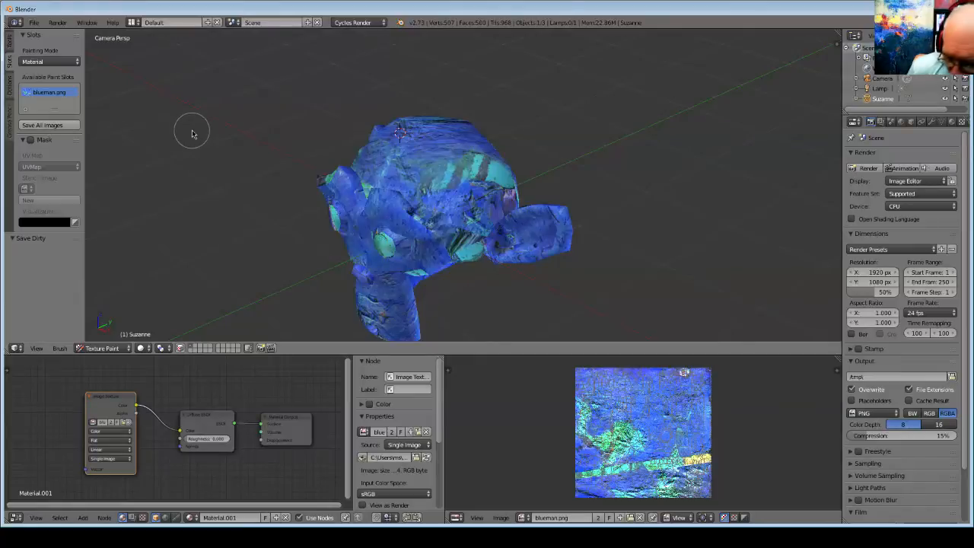
Step: Save all modified painted images, keeping the seam fixes in blueman.png
{"action": "key", "text": "F12"}
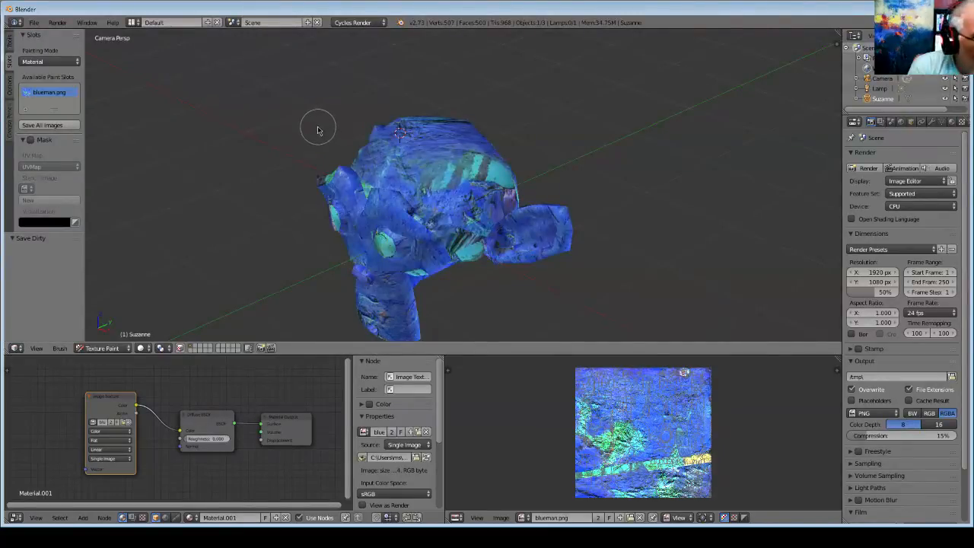
{"action": "mouse_move", "coordinate": [143, 86]}
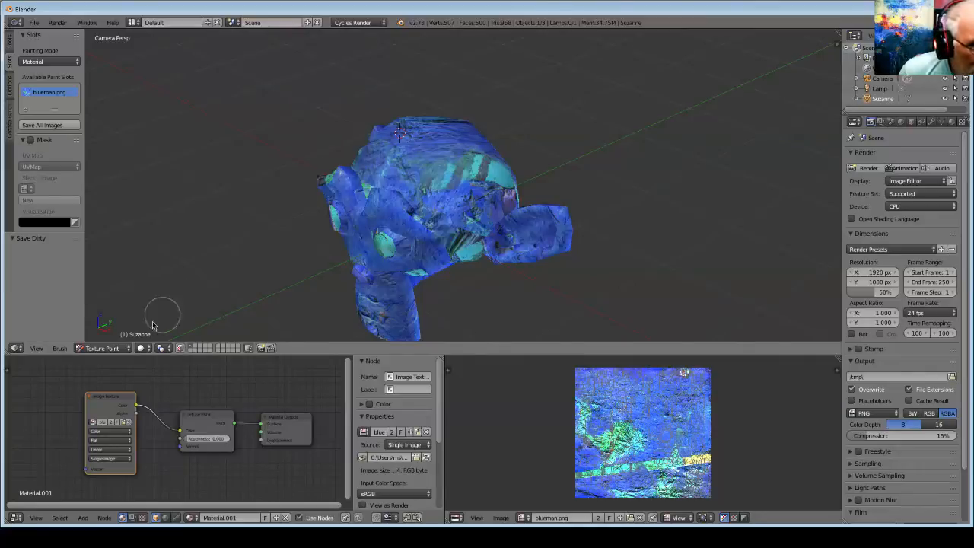
{"action": "mouse_move", "coordinate": [42, 133]}
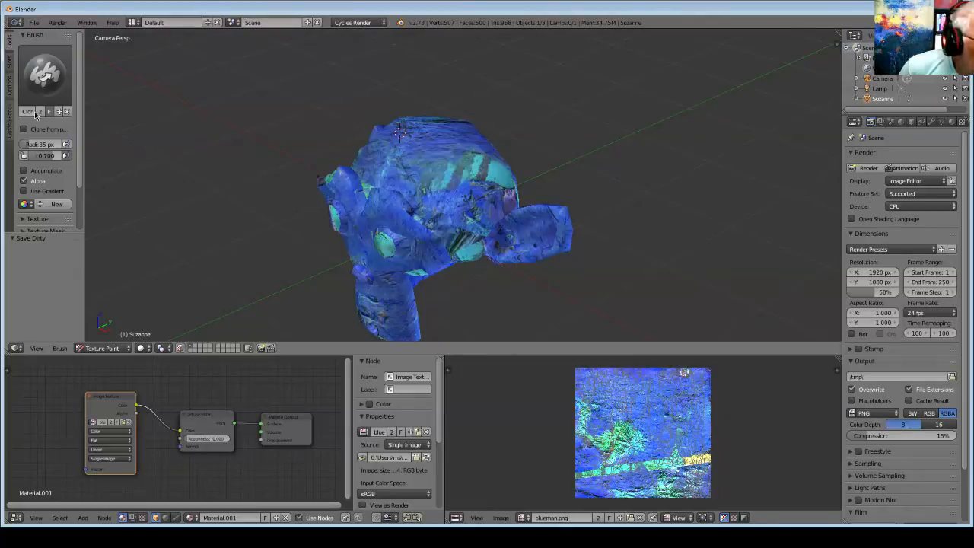
{"action": "mouse_move", "coordinate": [61, 99]}
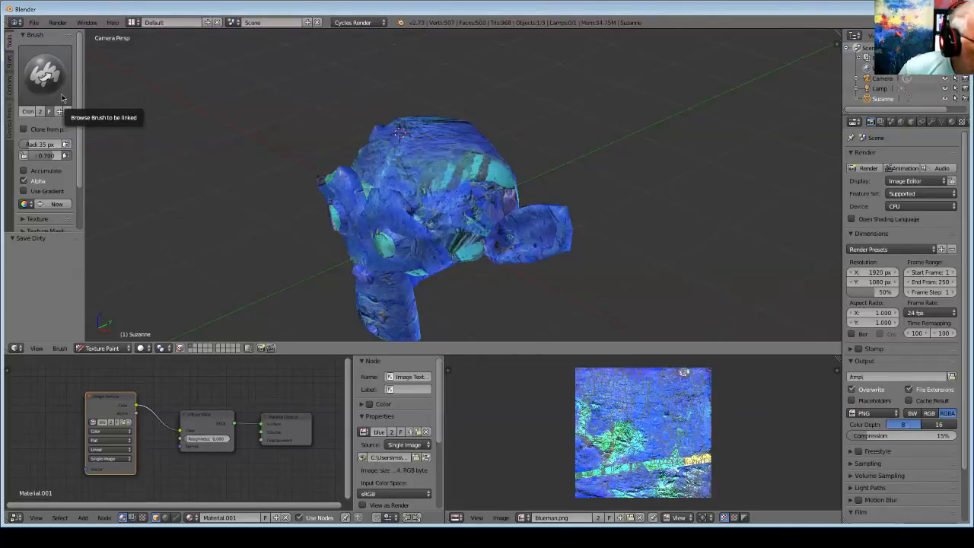
Step: Switch the brush from Clone to TexDraw and attach a new blank brush texture
{"action": "left_click", "coordinate": [44, 73]}
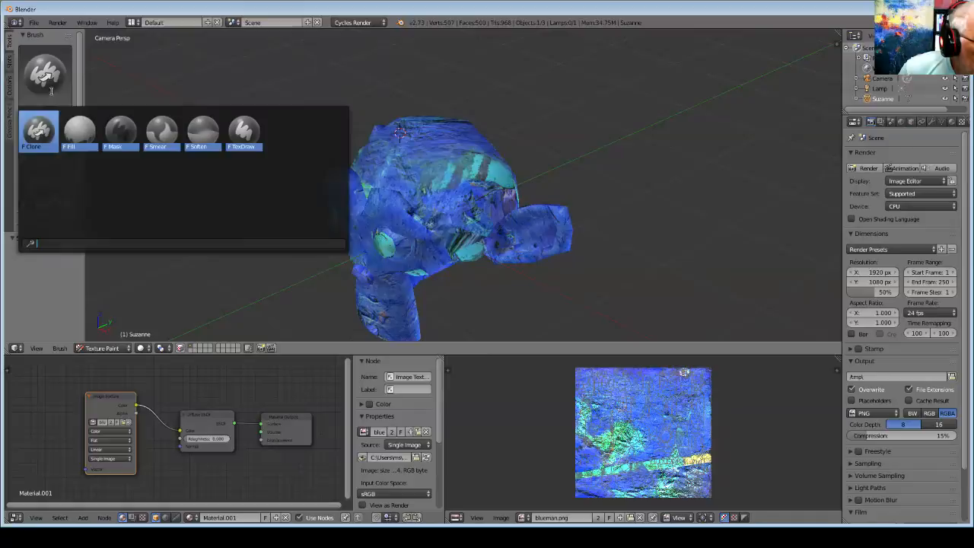
{"action": "left_click", "coordinate": [244, 130]}
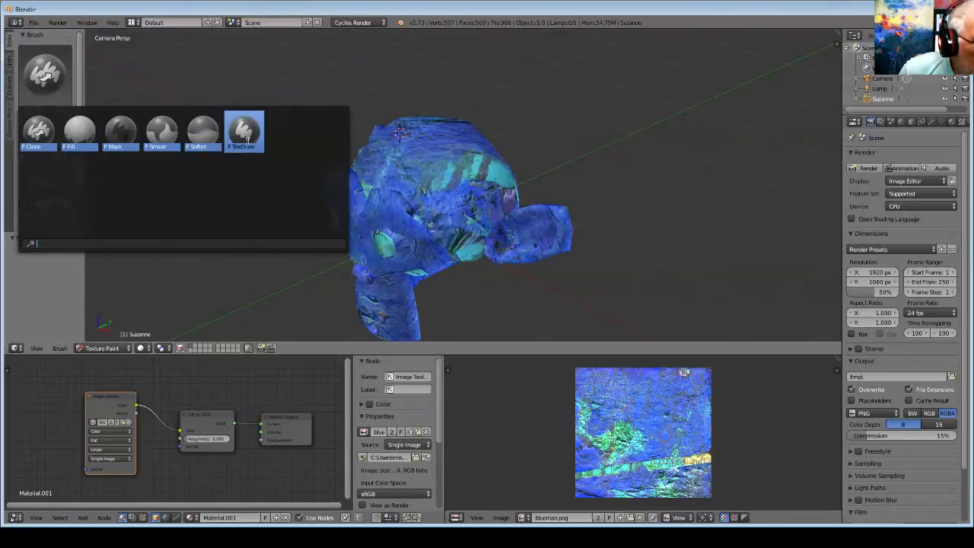
{"action": "left_click", "coordinate": [244, 129]}
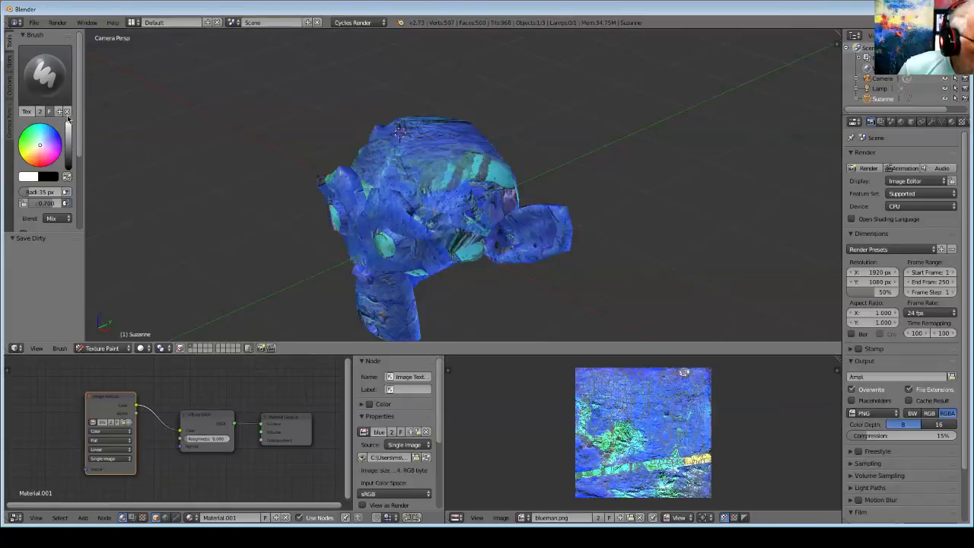
{"action": "mouse_move", "coordinate": [60, 111]}
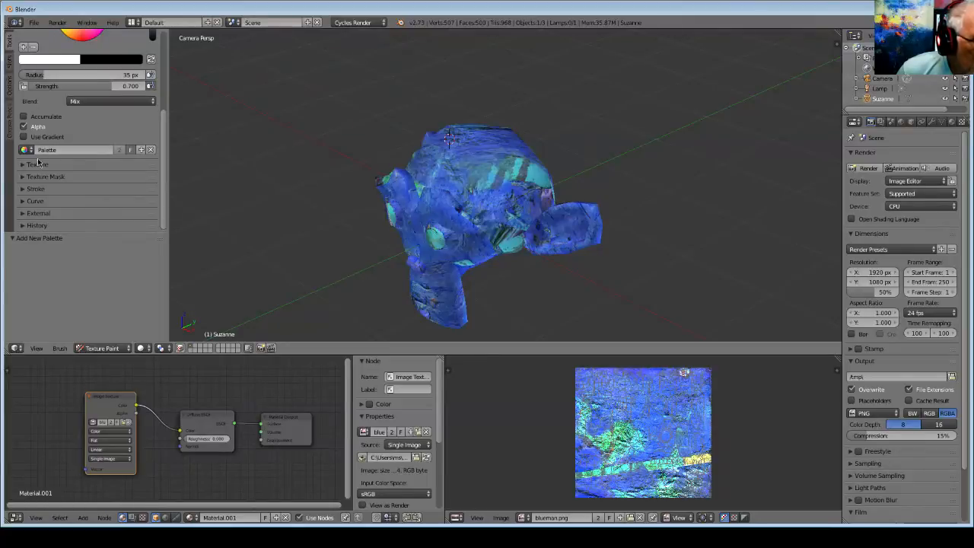
{"action": "left_click", "coordinate": [37, 164]}
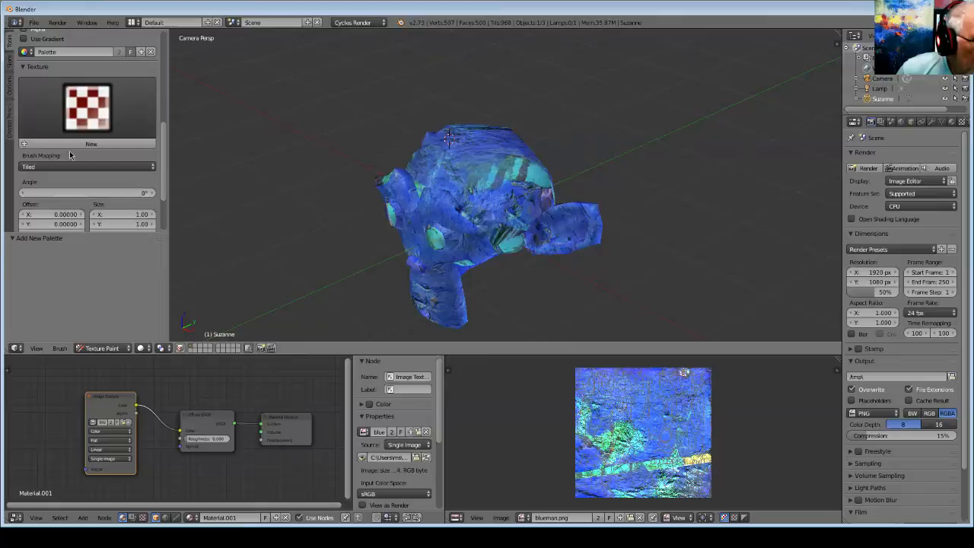
{"action": "left_click", "coordinate": [90, 143]}
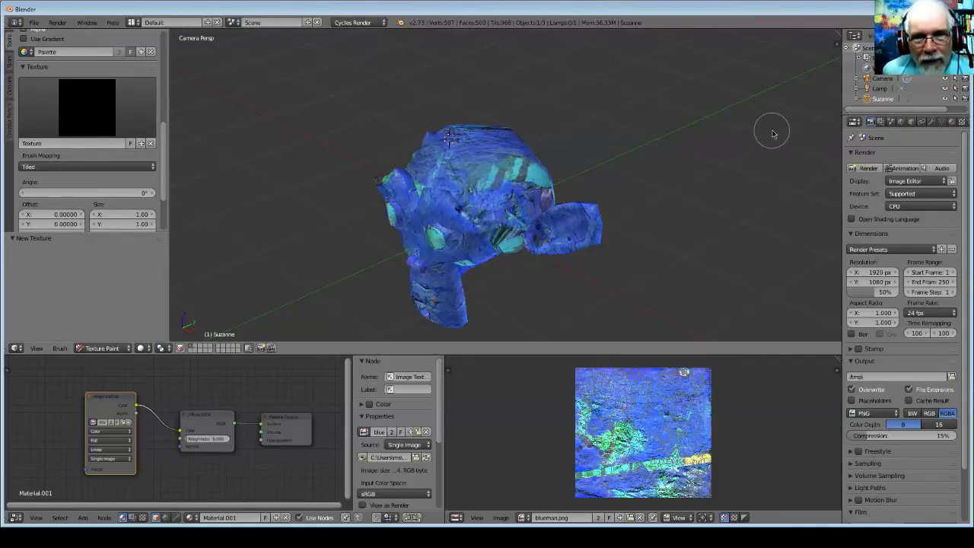
{"action": "mouse_move", "coordinate": [913, 139]}
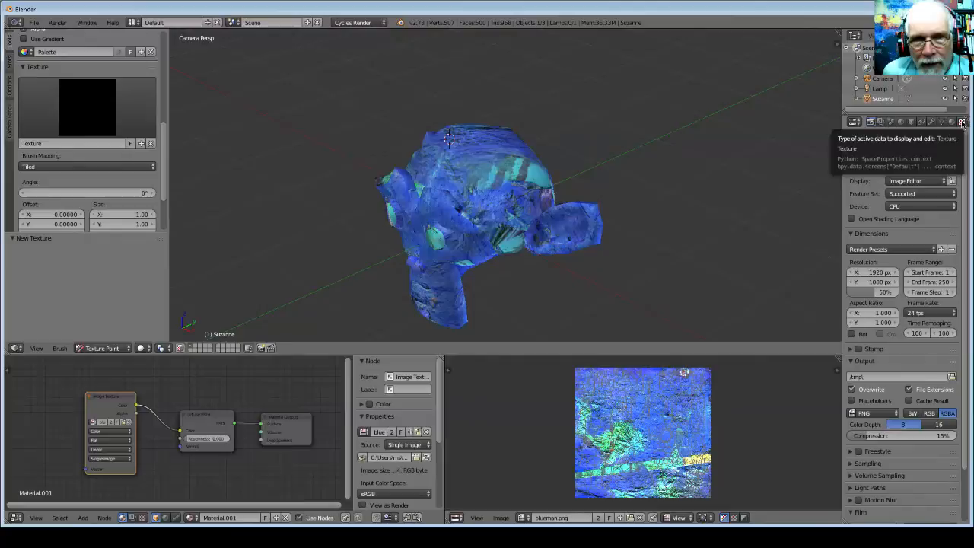
Step: In Texture properties, switch to Brush Texture and open blueman.png as its image
{"action": "left_click", "coordinate": [961, 122]}
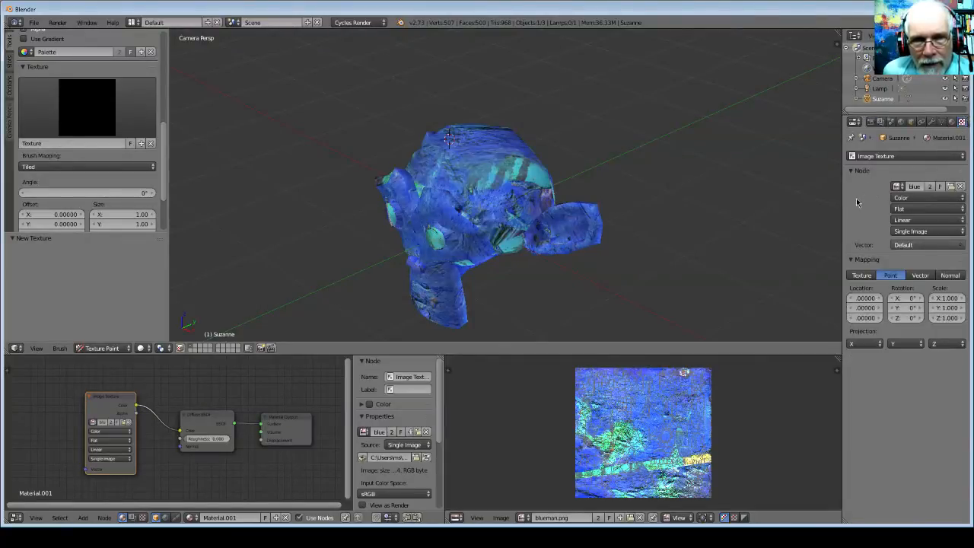
{"action": "mouse_move", "coordinate": [875, 183]}
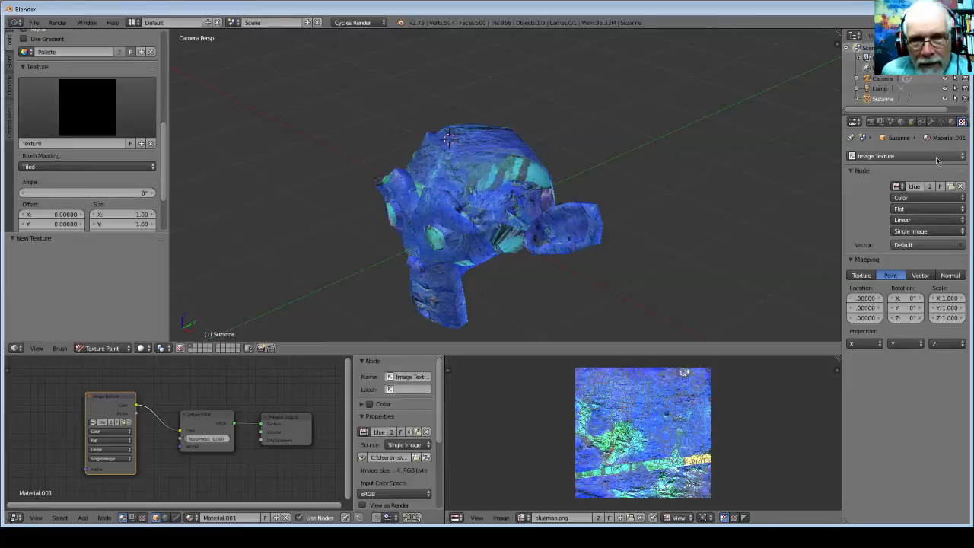
{"action": "left_click", "coordinate": [876, 156]}
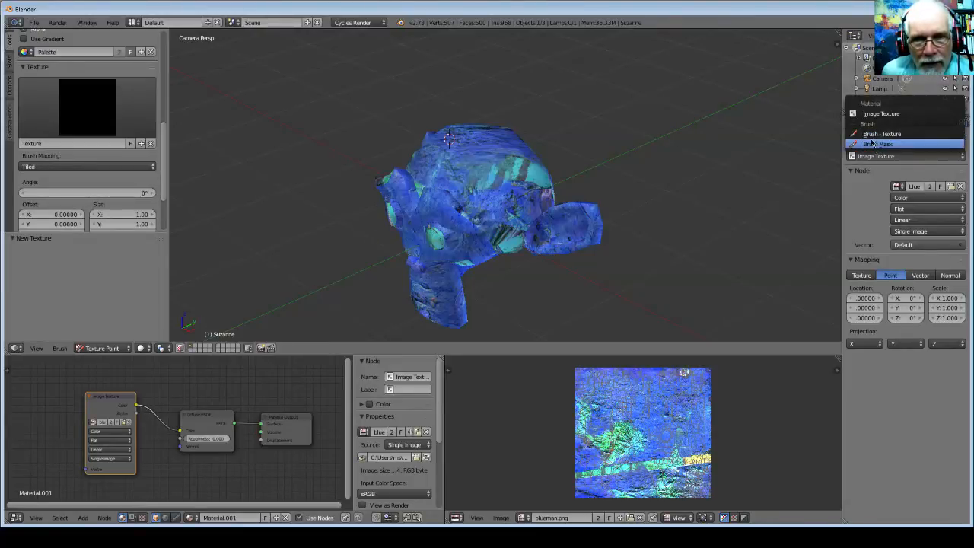
{"action": "left_click", "coordinate": [881, 143]}
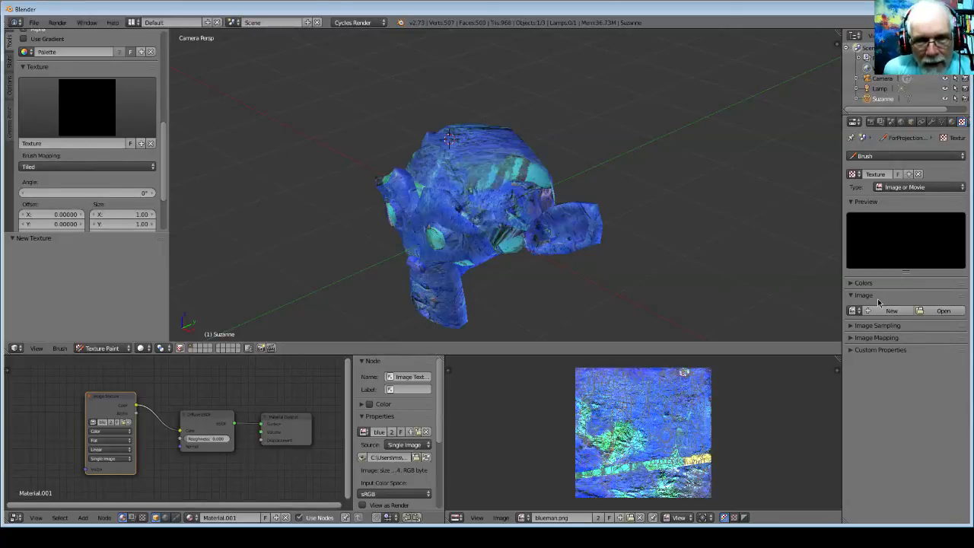
{"action": "mouse_move", "coordinate": [943, 310]}
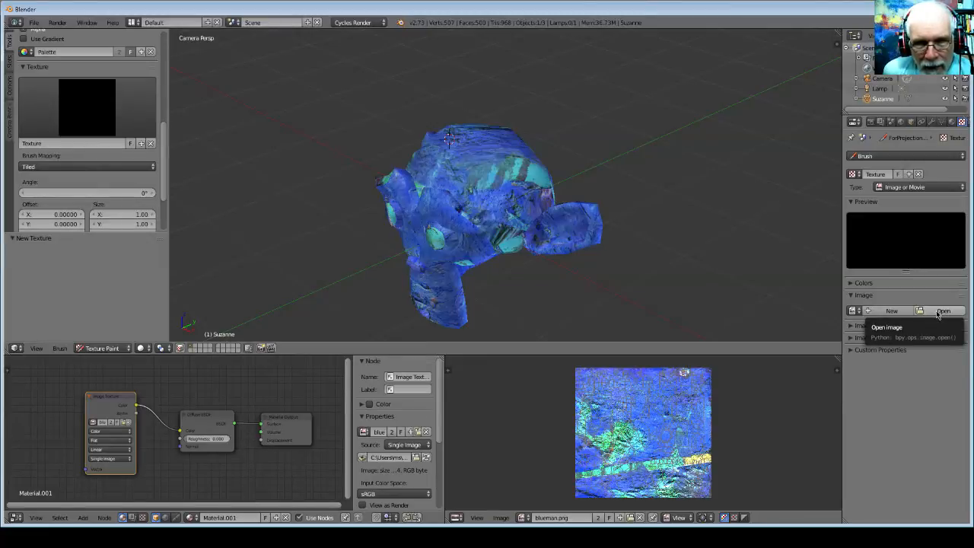
{"action": "left_click", "coordinate": [943, 311]}
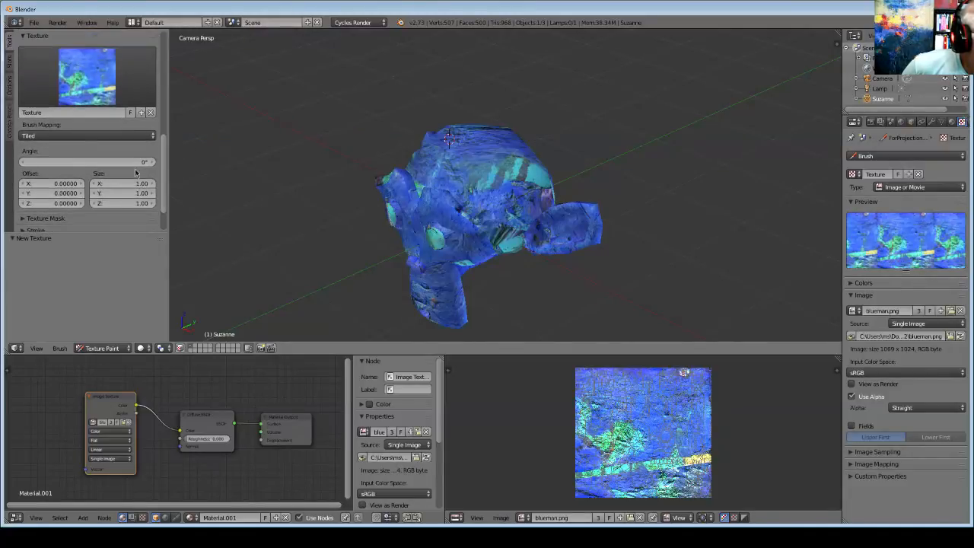
Step: Switch brush texture mapping to Stencil and position the rock stencil over Suzanne's head
{"action": "left_click", "coordinate": [86, 136]}
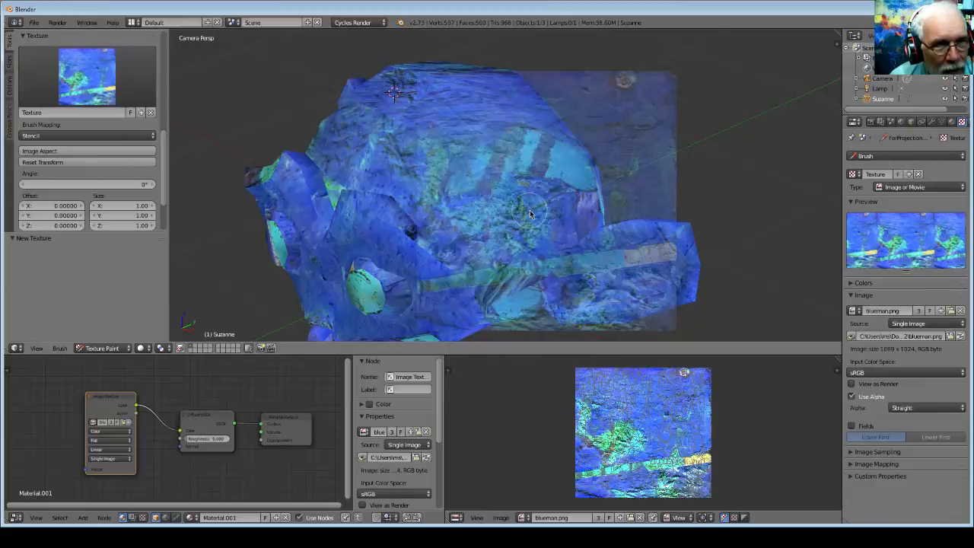
{"action": "mouse_move", "coordinate": [567, 255]}
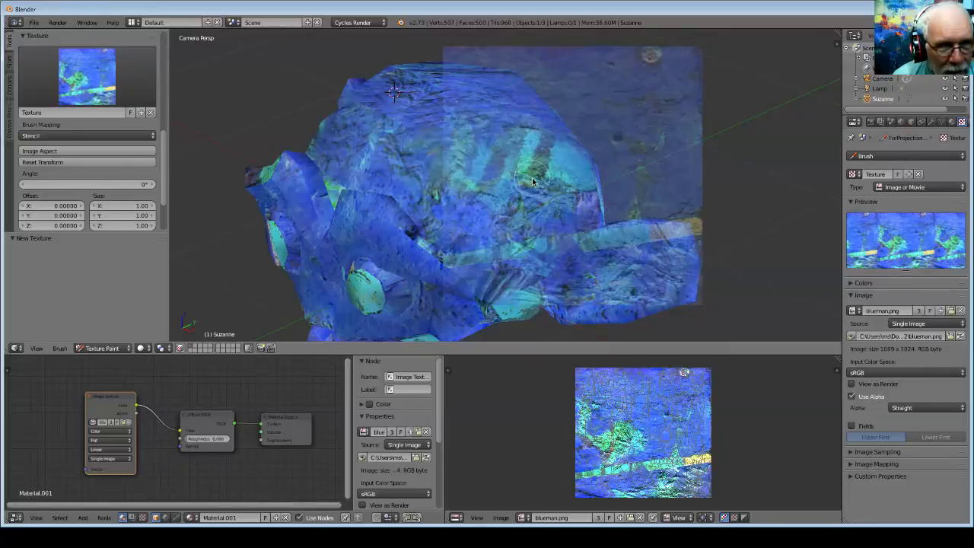
{"action": "left_click", "coordinate": [533, 182]}
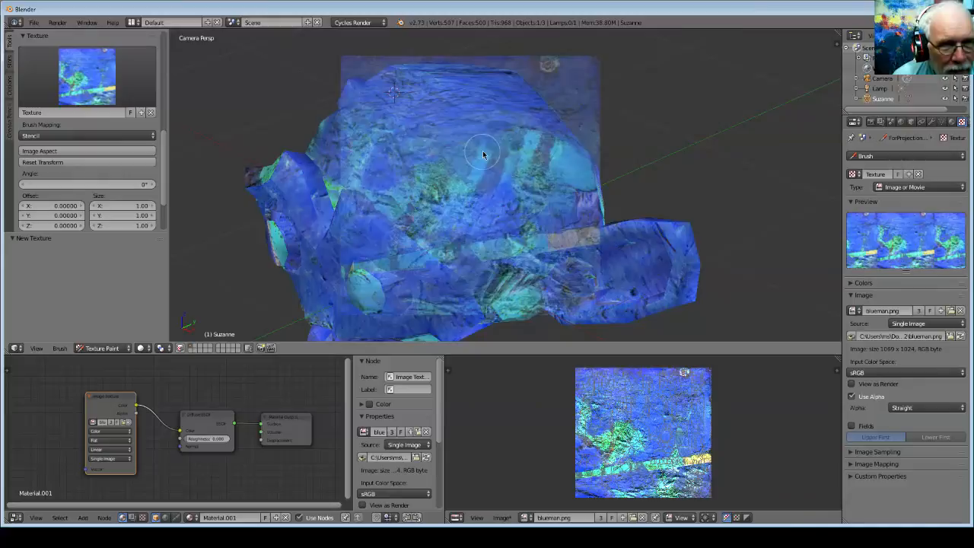
{"action": "left_click_drag", "start_coordinate": [483, 156], "coordinate": [492, 205]}
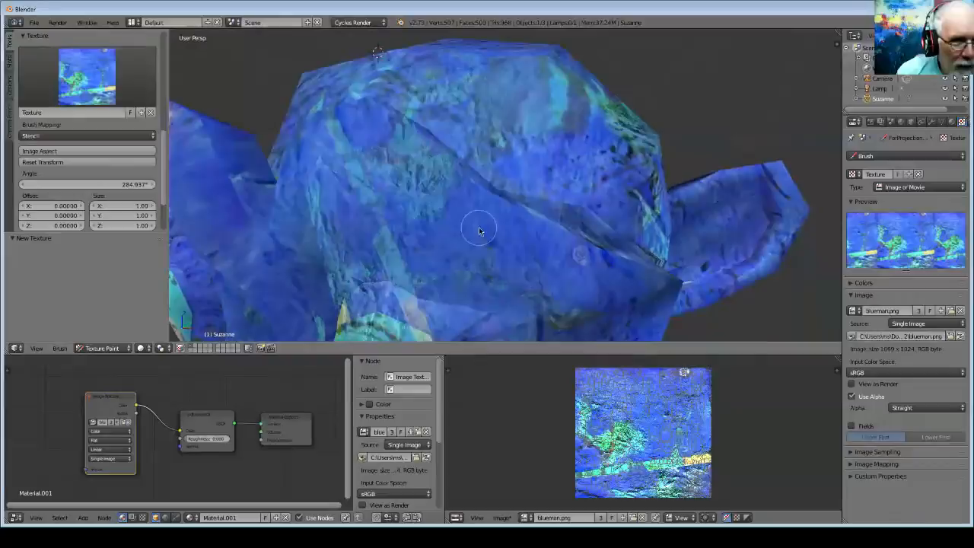
Step: Orbit around Suzanne's head and paint rock texture over the first seams
{"action": "left_click_drag", "start_coordinate": [479, 230], "coordinate": [447, 238]}
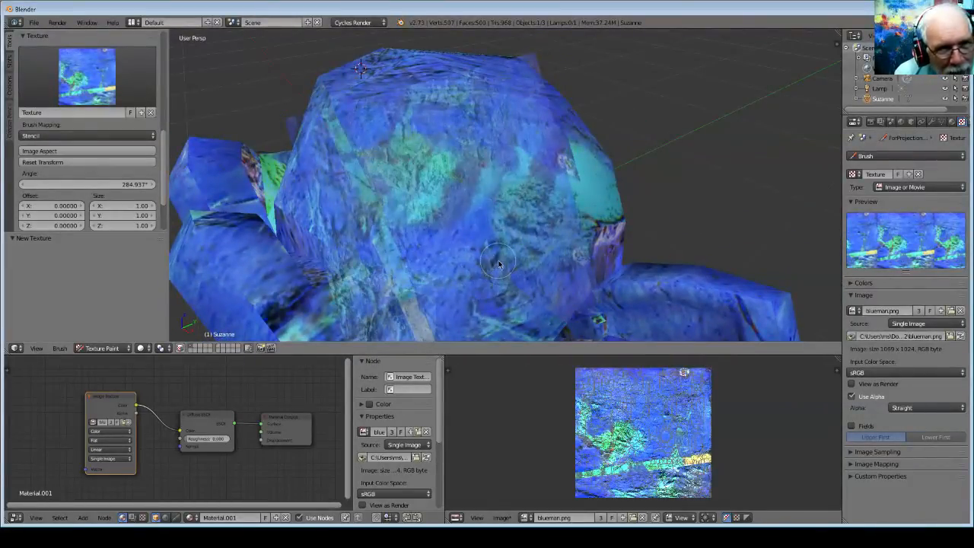
{"action": "left_click_drag", "start_coordinate": [499, 264], "coordinate": [457, 262]}
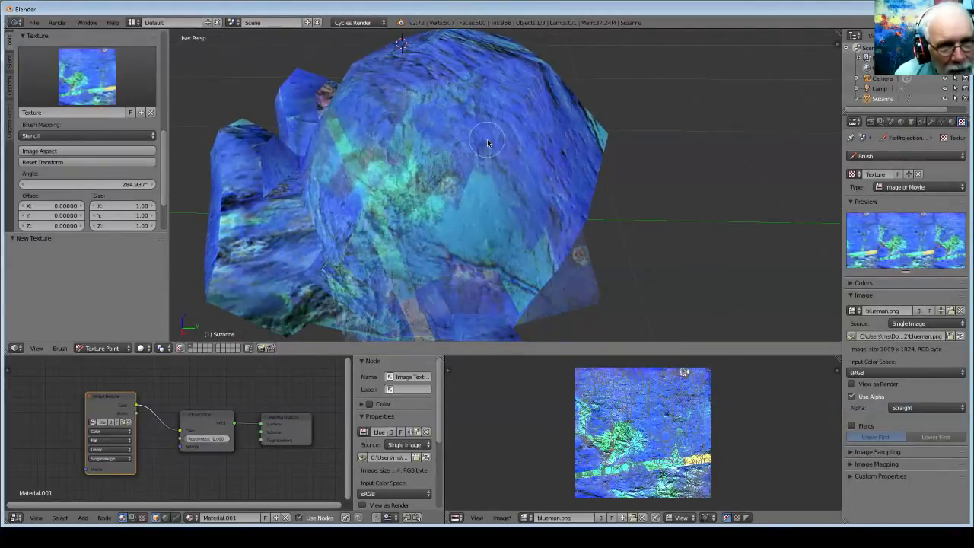
{"action": "left_click_drag", "start_coordinate": [487, 143], "coordinate": [465, 220]}
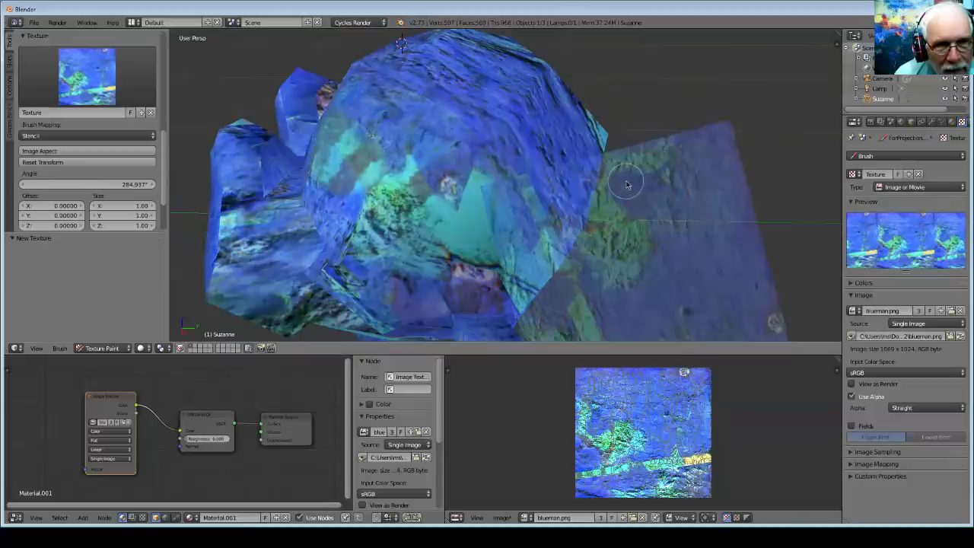
Step: Move the stencil and paint rock texture over the remaining head seams
{"action": "left_click_drag", "start_coordinate": [626, 185], "coordinate": [409, 61]}
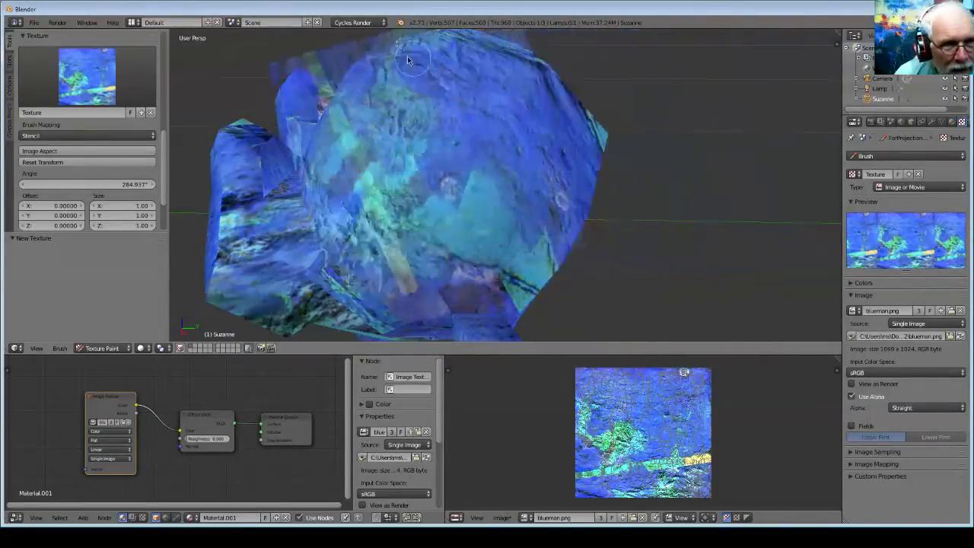
{"action": "left_click_drag", "start_coordinate": [415, 61], "coordinate": [350, 57]}
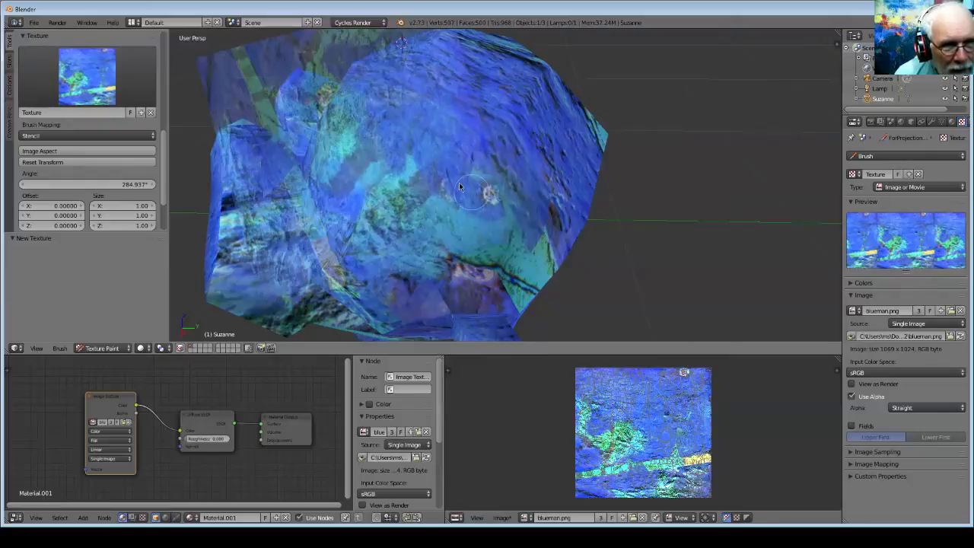
{"action": "left_click_drag", "start_coordinate": [460, 186], "coordinate": [522, 215]}
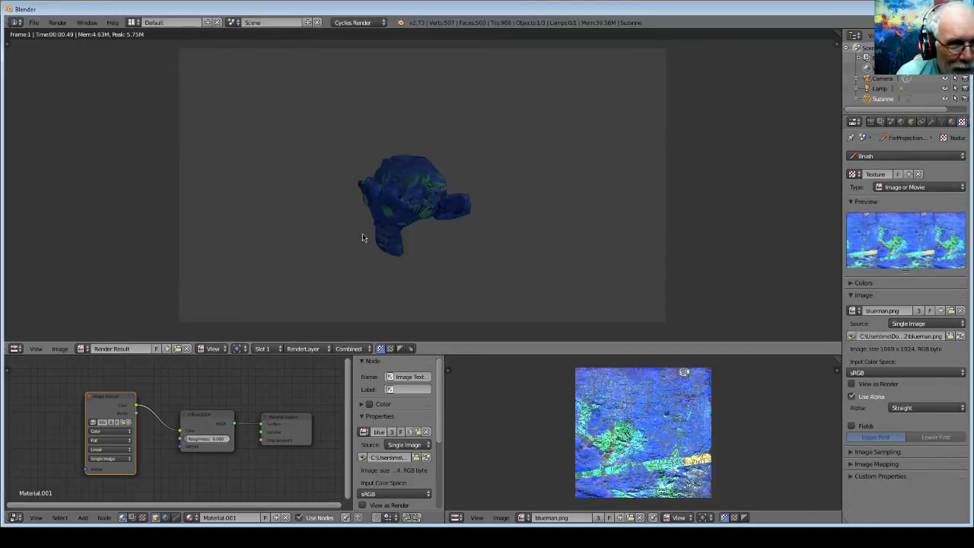
Step: Pan the rendered image of rock-textured Suzanne toward the centre of the view
{"action": "left_click_drag", "start_coordinate": [363, 236], "coordinate": [525, 256]}
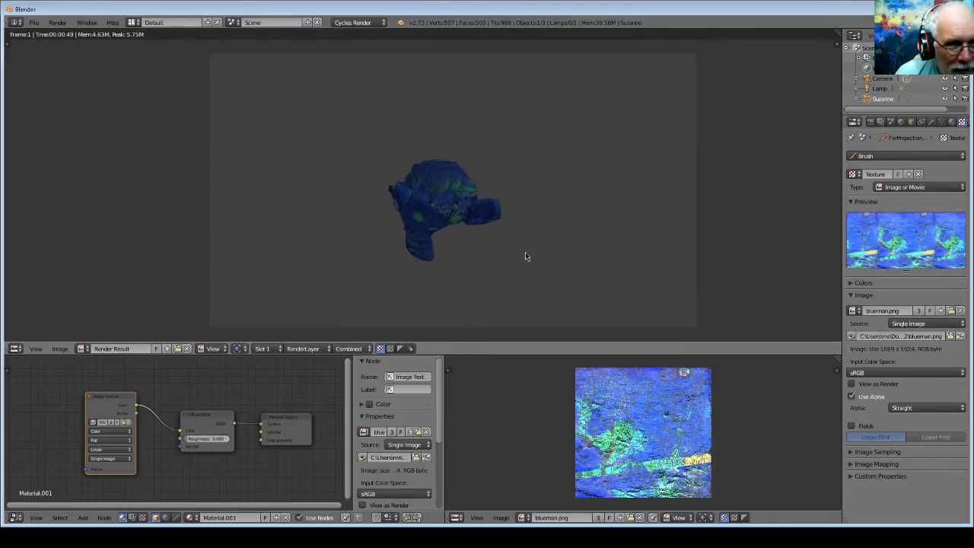
{"action": "mouse_move", "coordinate": [417, 245]}
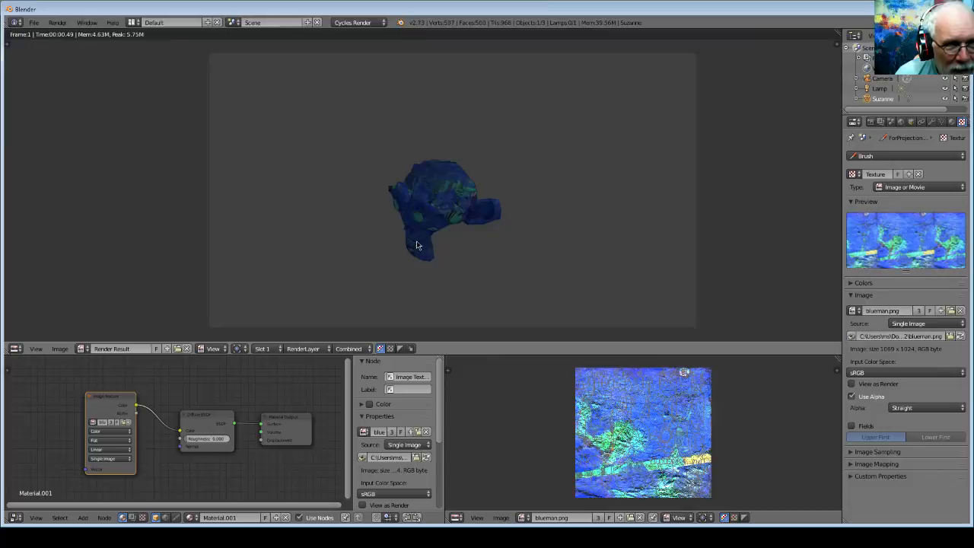
{"action": "mouse_move", "coordinate": [507, 289]}
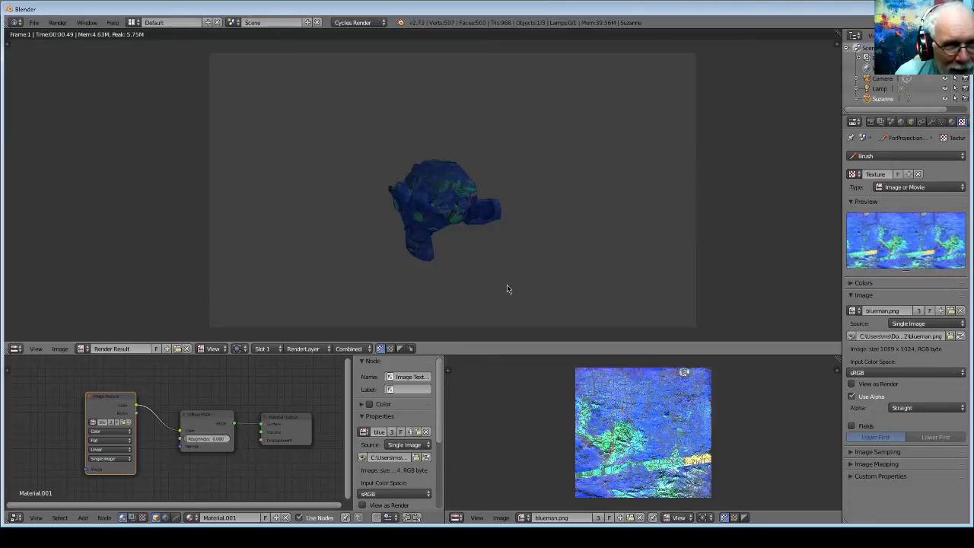
{"action": "mouse_move", "coordinate": [245, 164]}
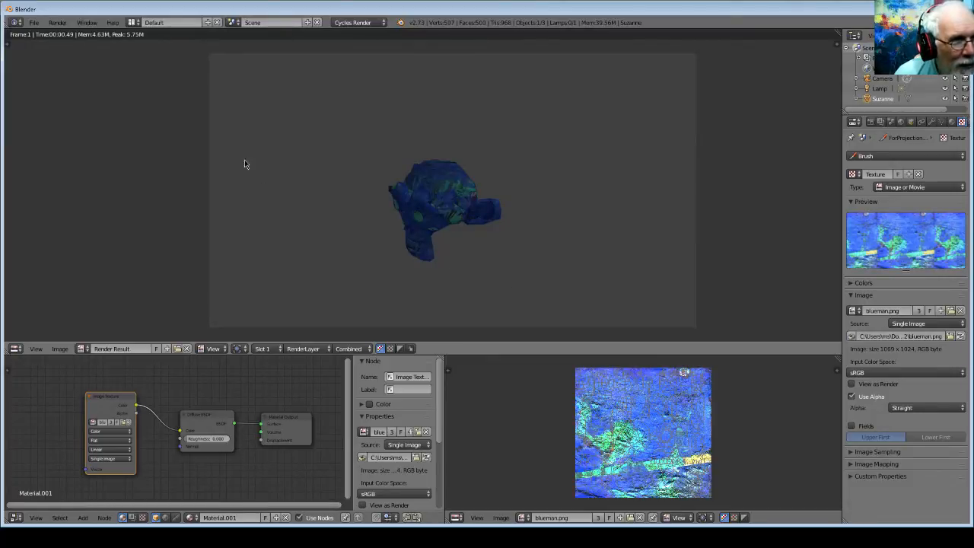